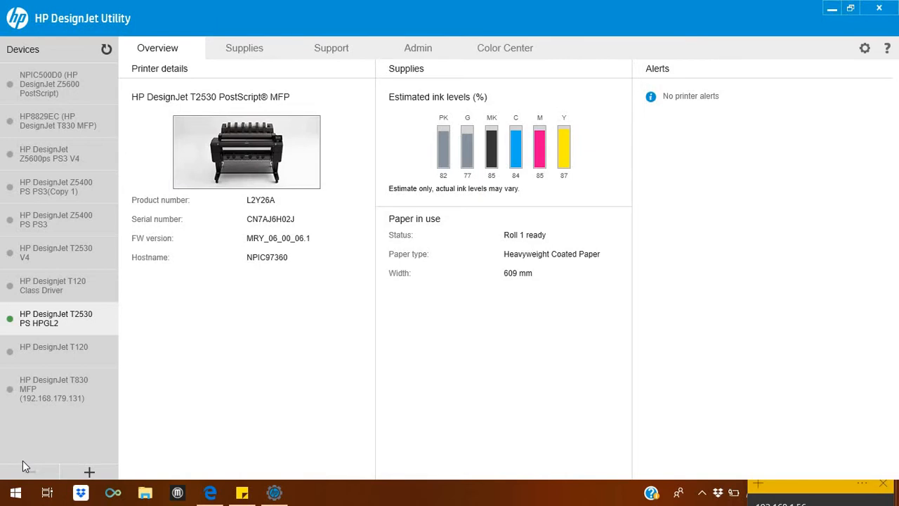
{"action": "mouse_move", "coordinate": [533, 15]}
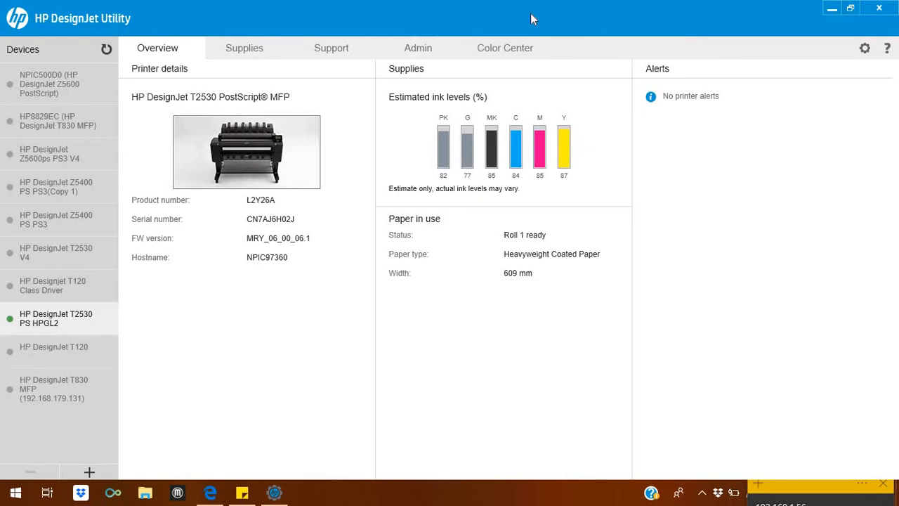
{"action": "mouse_move", "coordinate": [617, 108]}
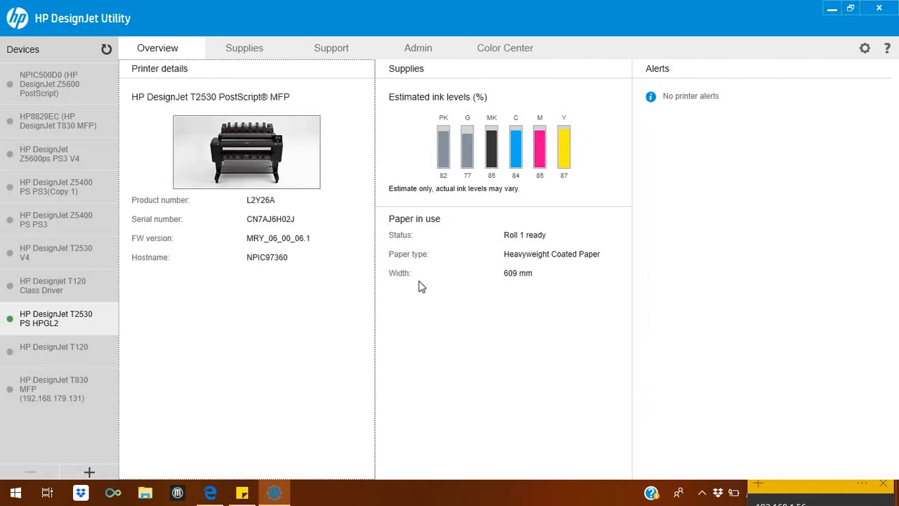
{"action": "mouse_move", "coordinate": [90, 473]}
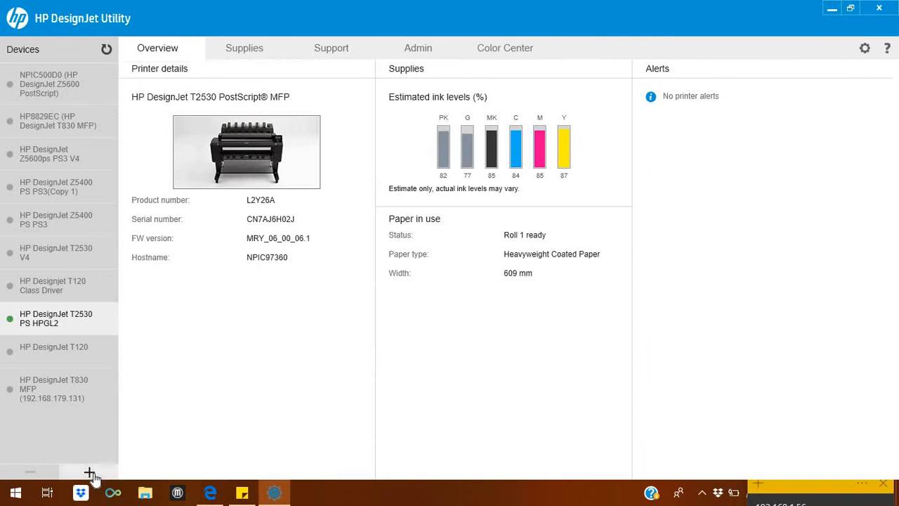
- Open the Add printer dialog from the Devices list and focus the empty IP address field
{"action": "left_click", "coordinate": [89, 472]}
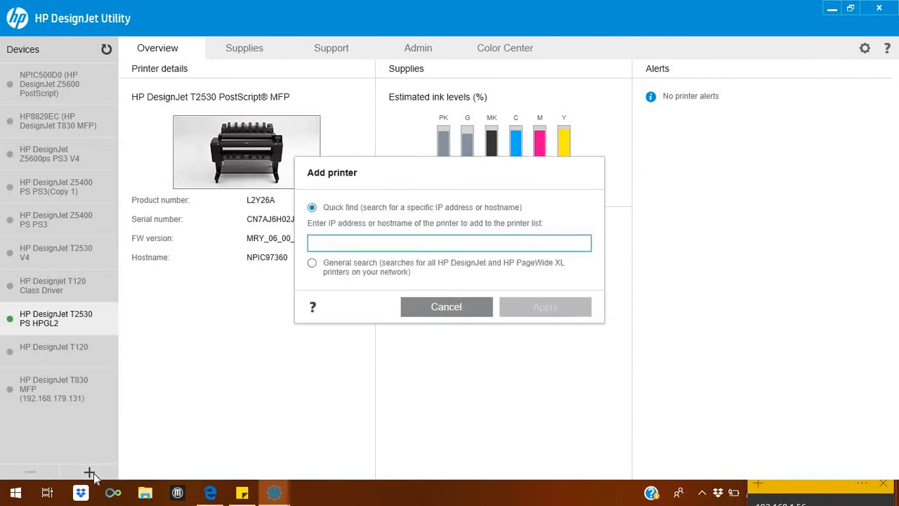
{"action": "left_click", "coordinate": [448, 243]}
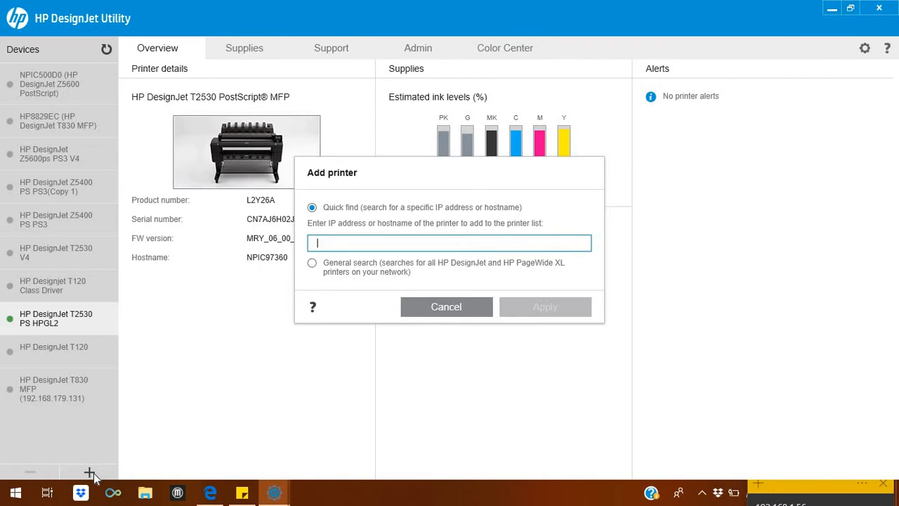
{"action": "mouse_move", "coordinate": [315, 308]}
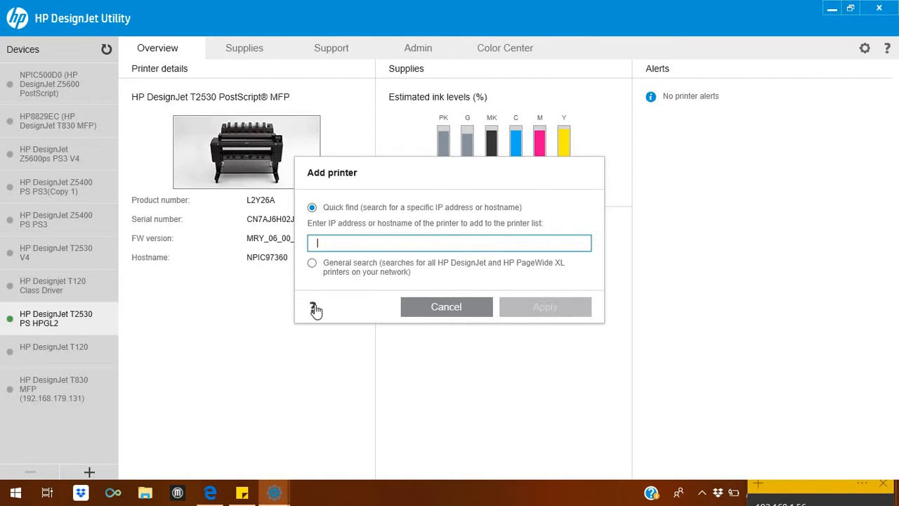
{"action": "mouse_move", "coordinate": [382, 243]}
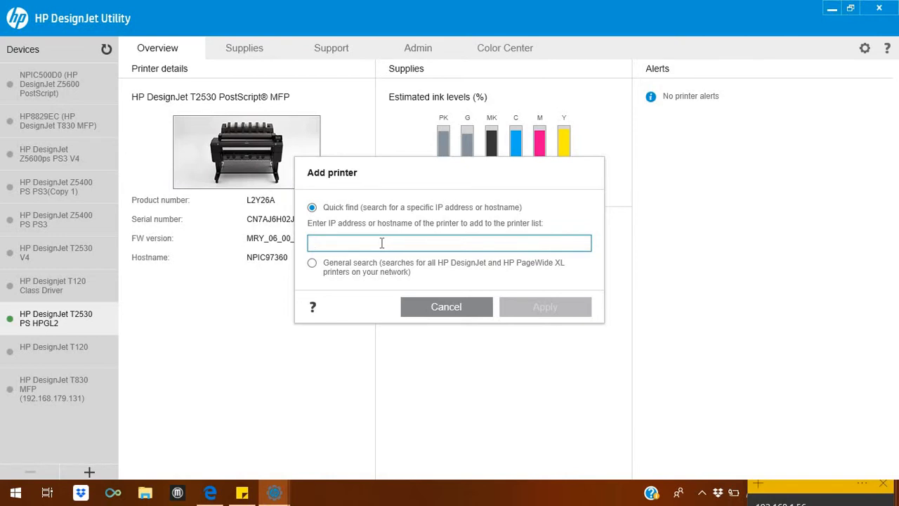
{"action": "mouse_move", "coordinate": [446, 307]}
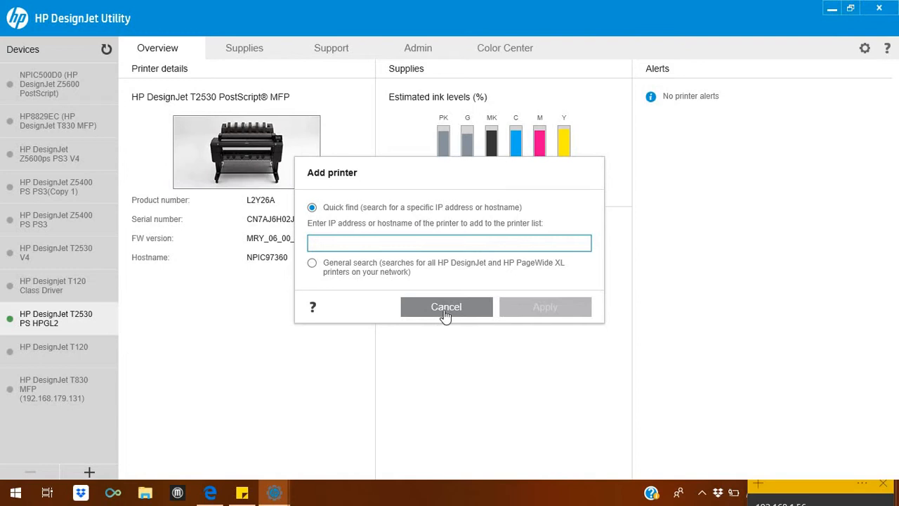
- Cancel the Add printer dialog without adding a printer, returning to the T2530 Overview tab
{"action": "left_click", "coordinate": [446, 307]}
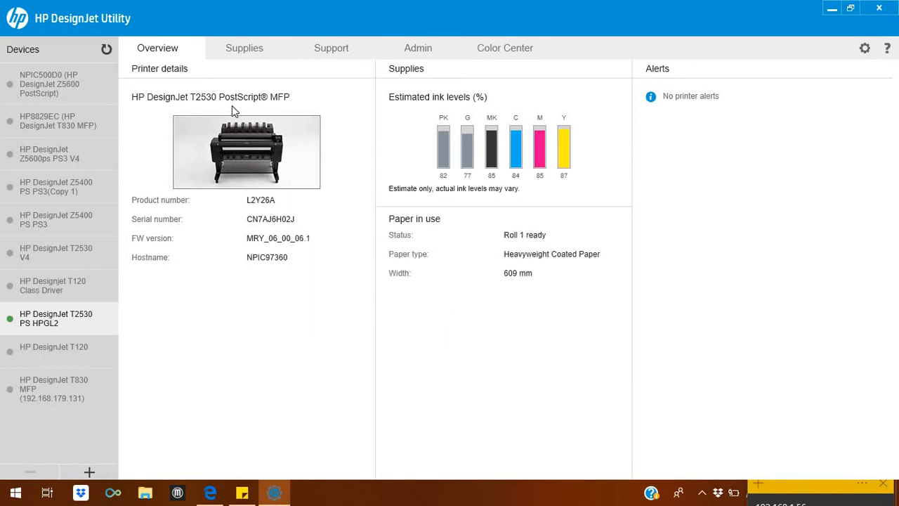
{"action": "mouse_move", "coordinate": [683, 128]}
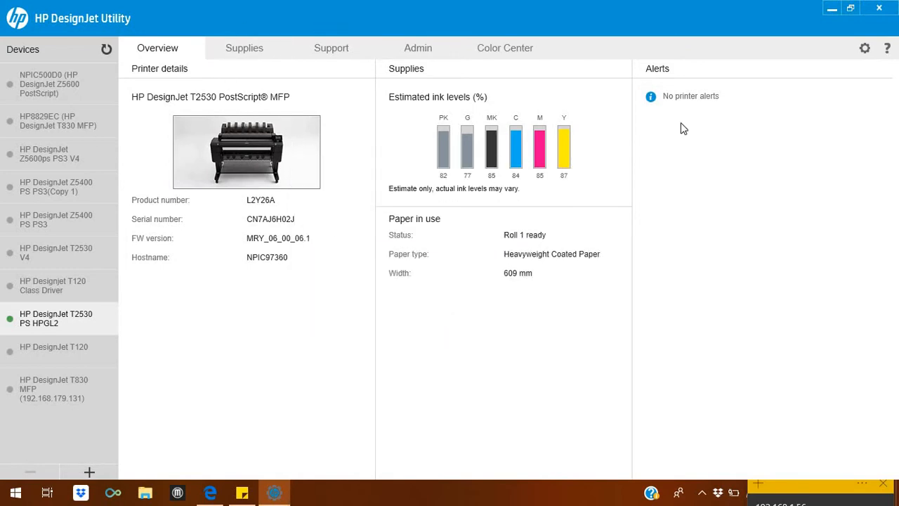
{"action": "mouse_move", "coordinate": [315, 239]}
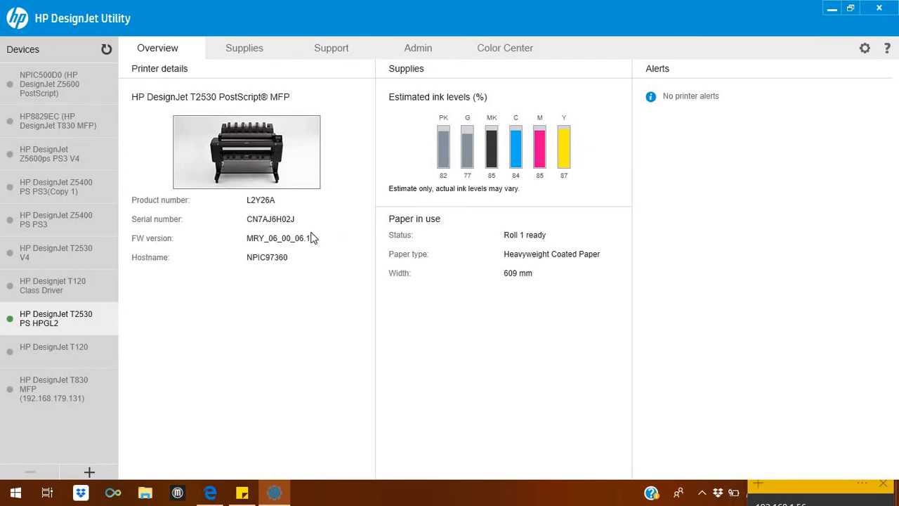
{"action": "mouse_move", "coordinate": [629, 129]}
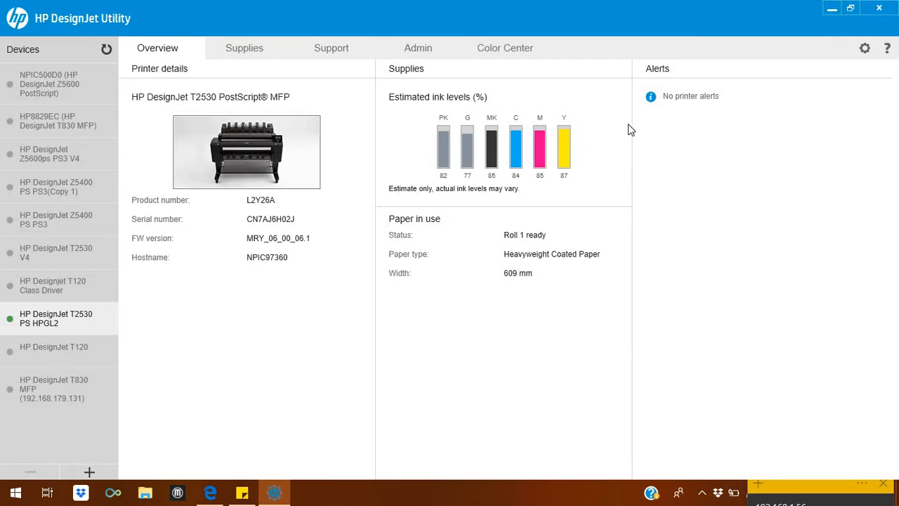
{"action": "mouse_move", "coordinate": [487, 266]}
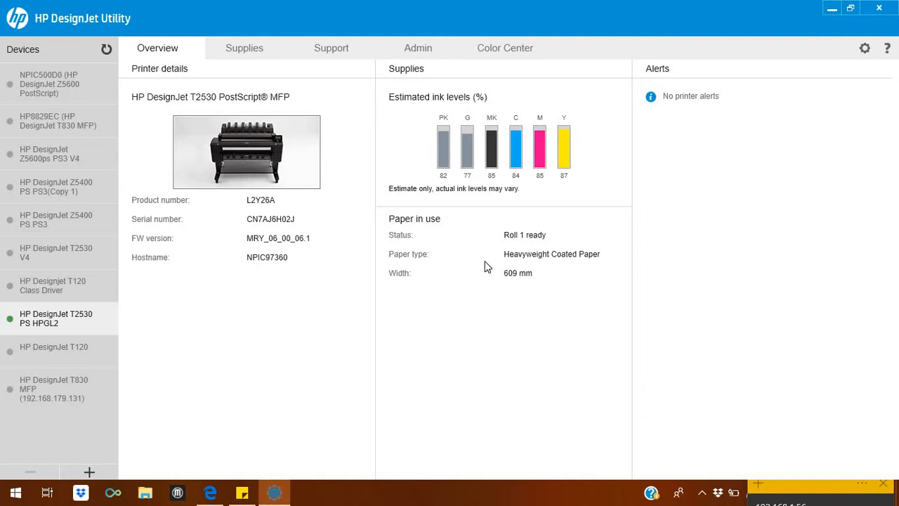
{"action": "mouse_move", "coordinate": [712, 137]}
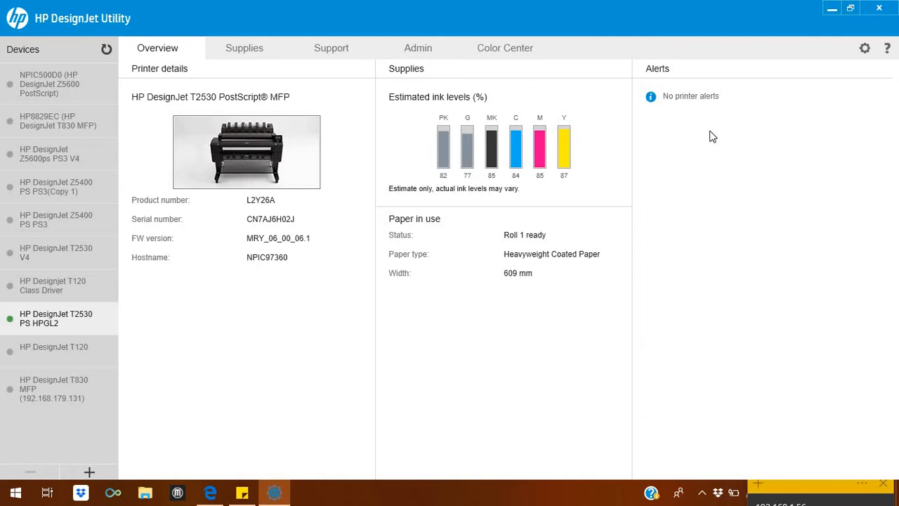
{"action": "mouse_move", "coordinate": [725, 201]}
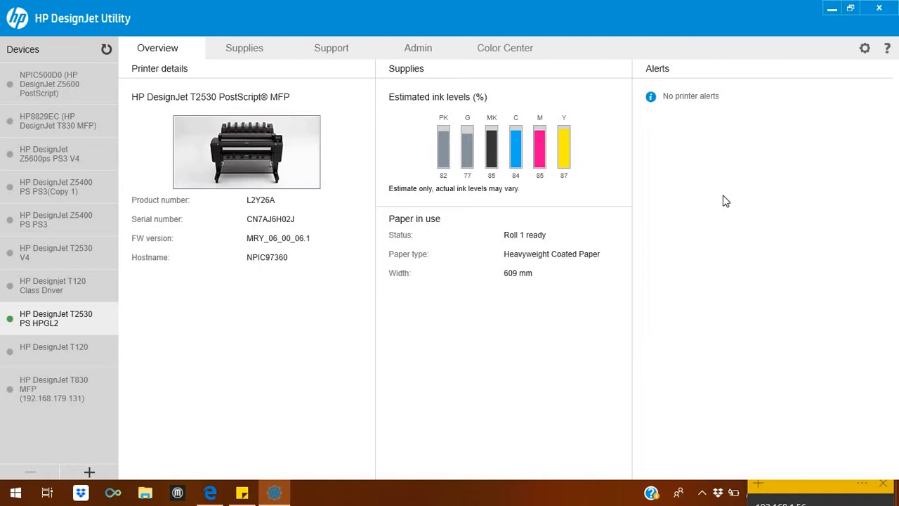
{"action": "mouse_move", "coordinate": [668, 167]}
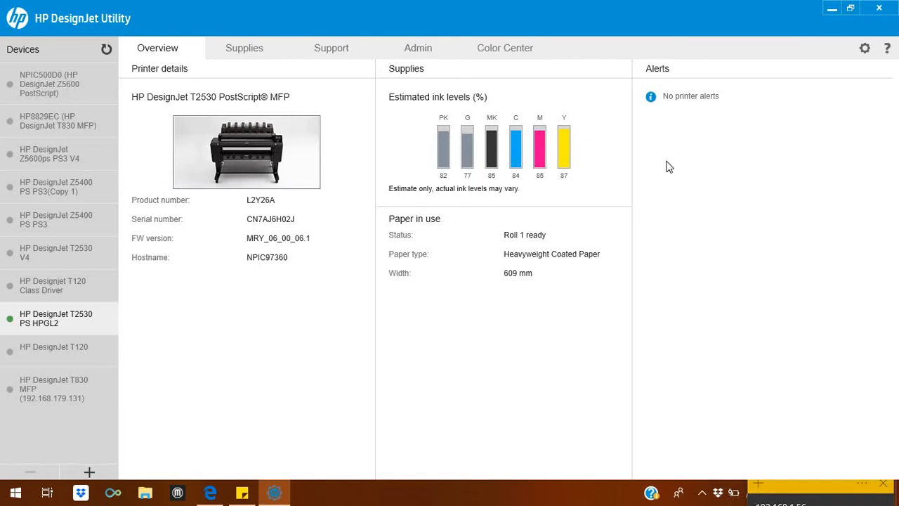
{"action": "mouse_move", "coordinate": [780, 191]}
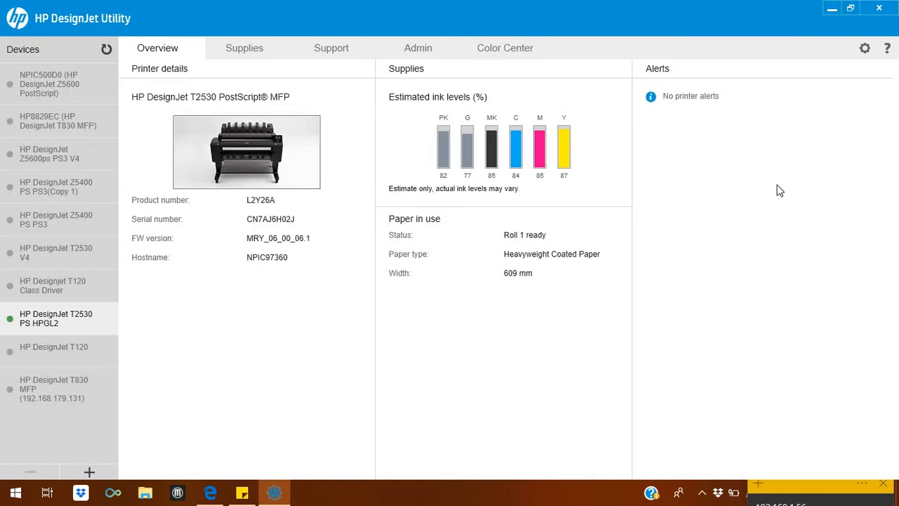
{"action": "mouse_move", "coordinate": [249, 48]}
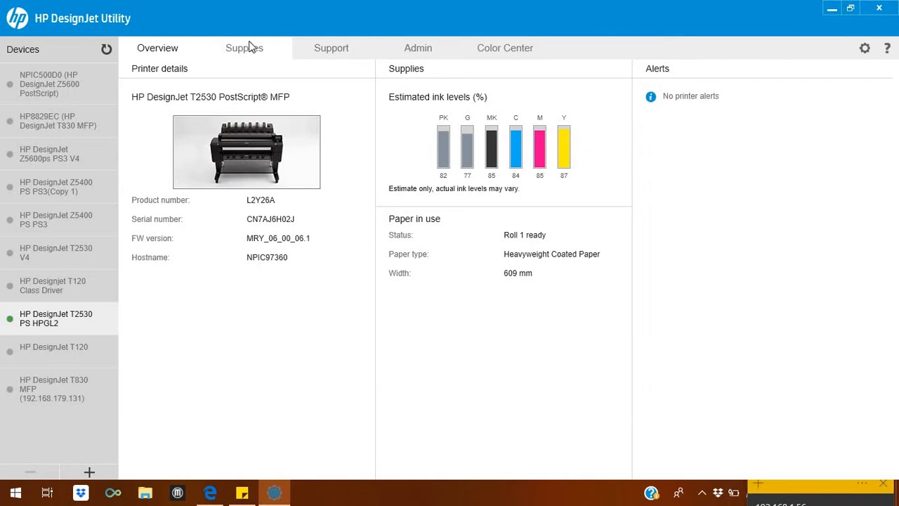
- Open the T2530 Supplies tab showing ink levels, expired printhead and paper sources
{"action": "left_click", "coordinate": [244, 48]}
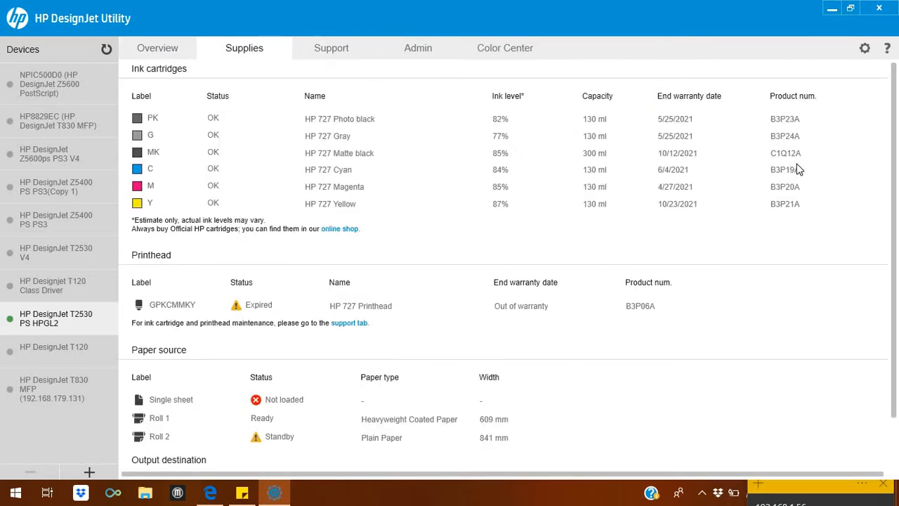
{"action": "mouse_move", "coordinate": [895, 153]}
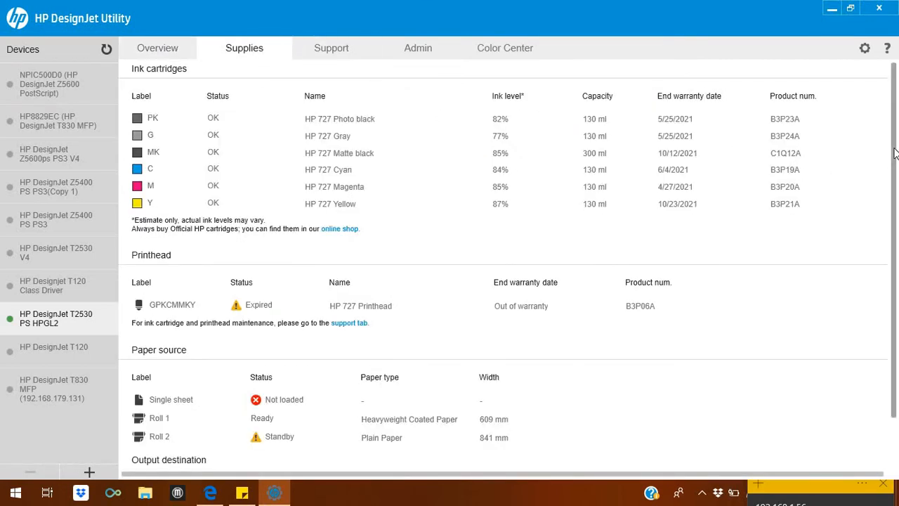
{"action": "mouse_move", "coordinate": [599, 173]}
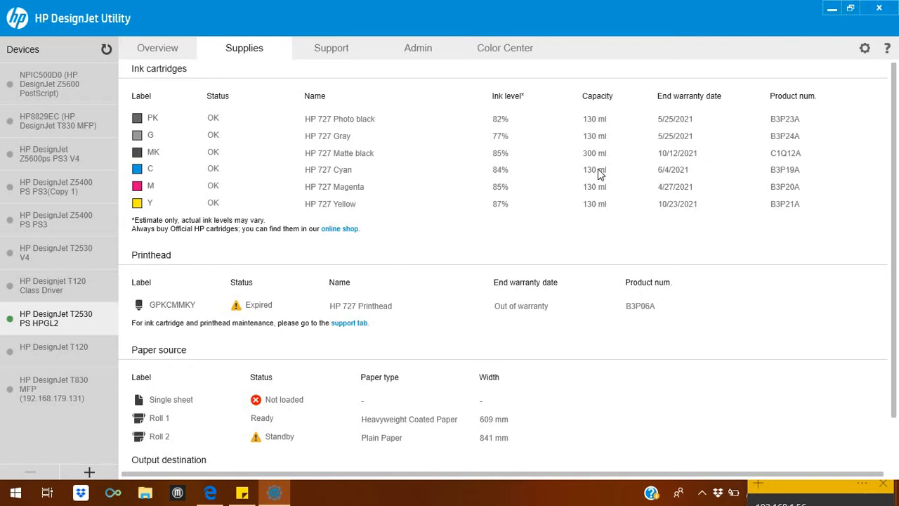
{"action": "mouse_move", "coordinate": [520, 107]}
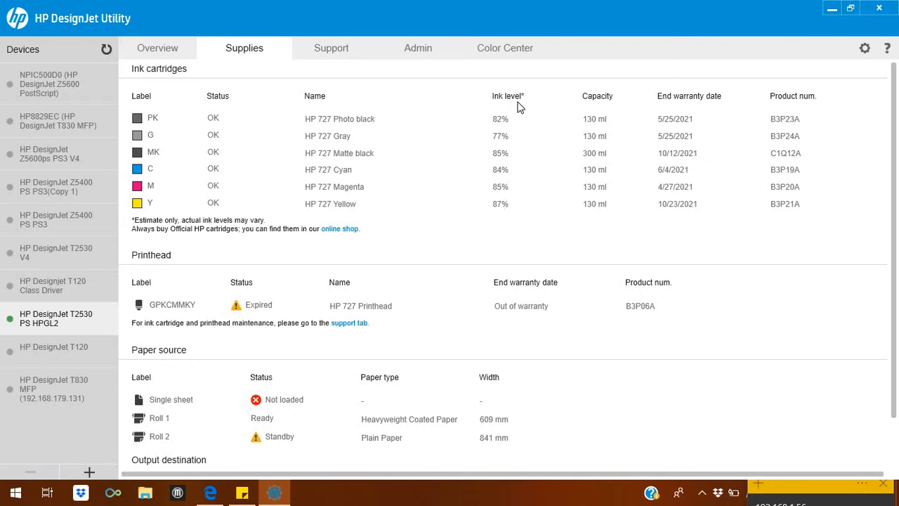
{"action": "mouse_move", "coordinate": [510, 237]}
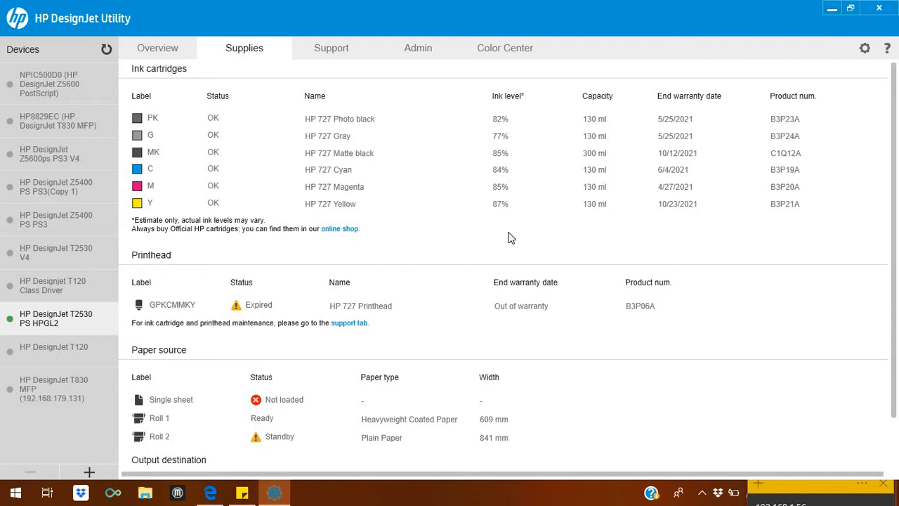
{"action": "mouse_move", "coordinate": [405, 316]}
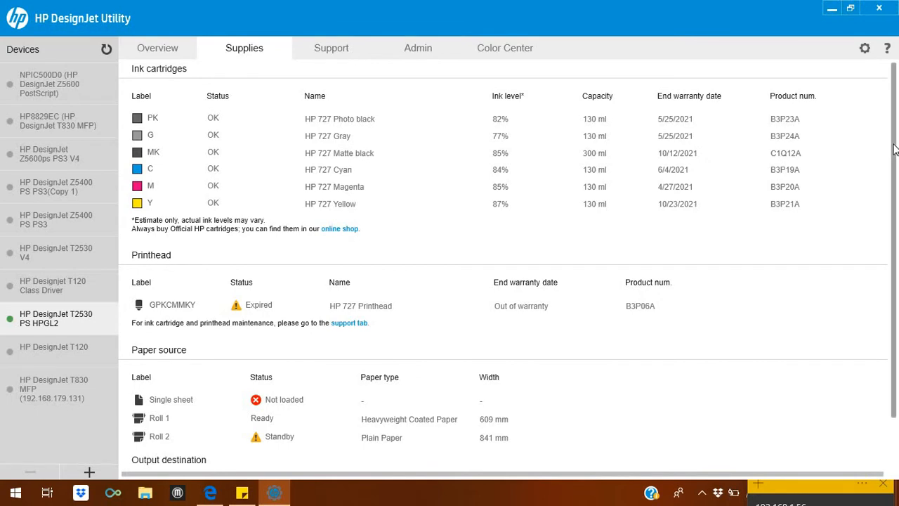
- Scroll the Supplies tab to the output destination section showing the stacker as ready
{"action": "scroll", "scroll_direction": "down", "scroll_amount": 3}
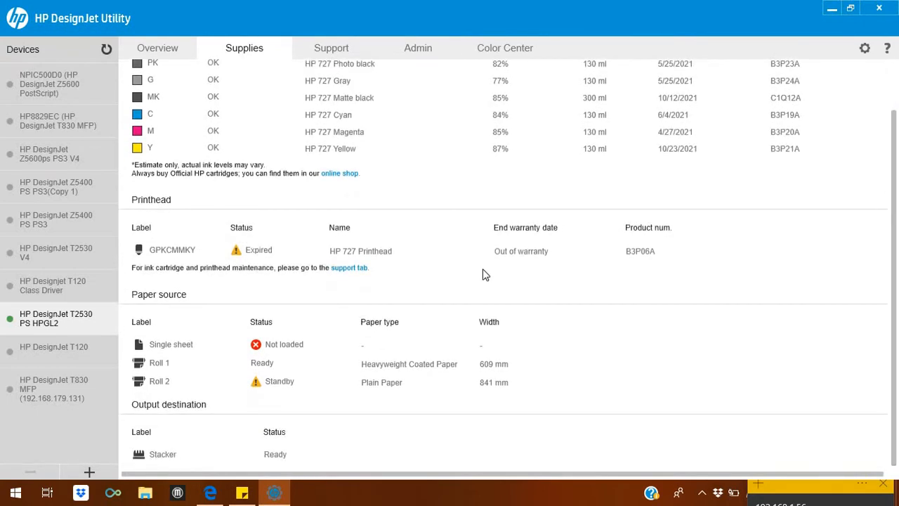
{"action": "mouse_move", "coordinate": [180, 390]}
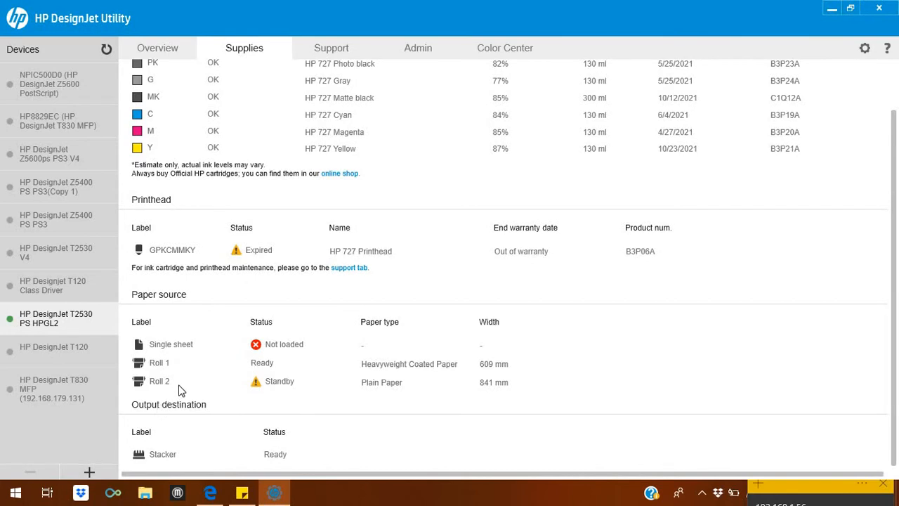
{"action": "mouse_move", "coordinate": [406, 370]}
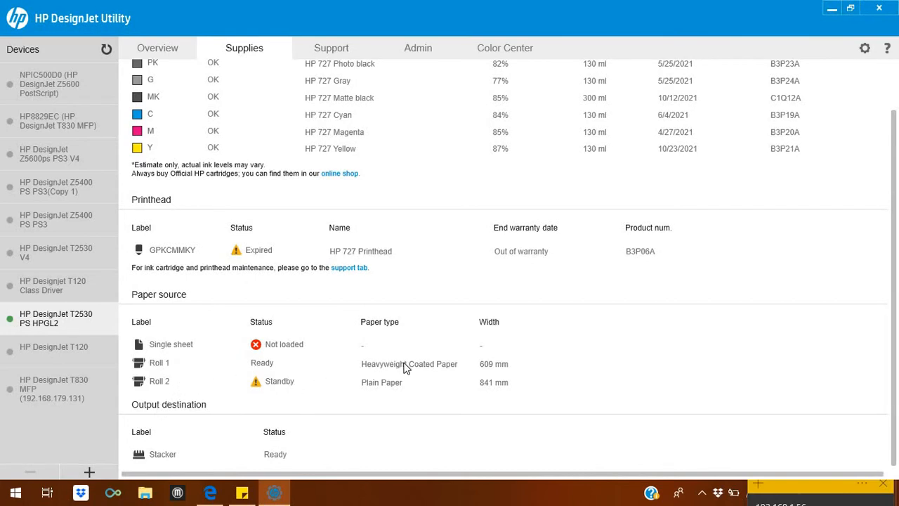
{"action": "mouse_move", "coordinate": [269, 398]}
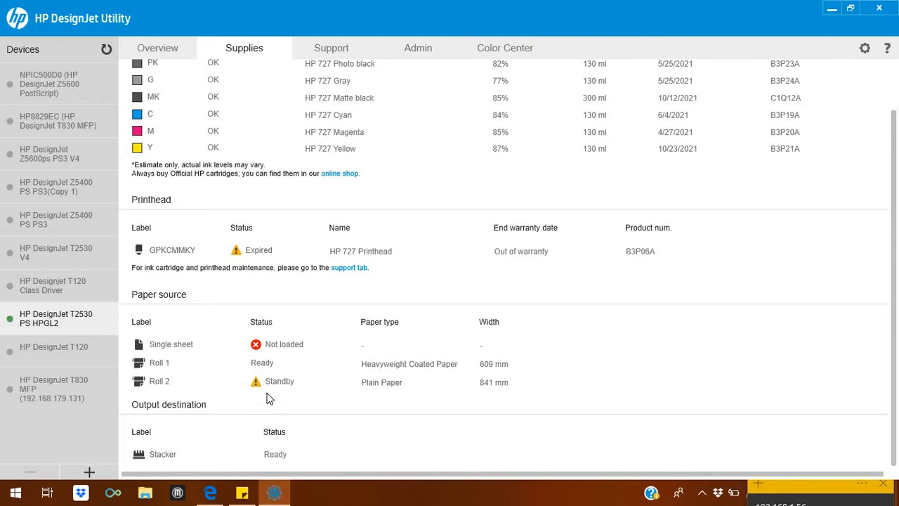
{"action": "mouse_move", "coordinate": [276, 404]}
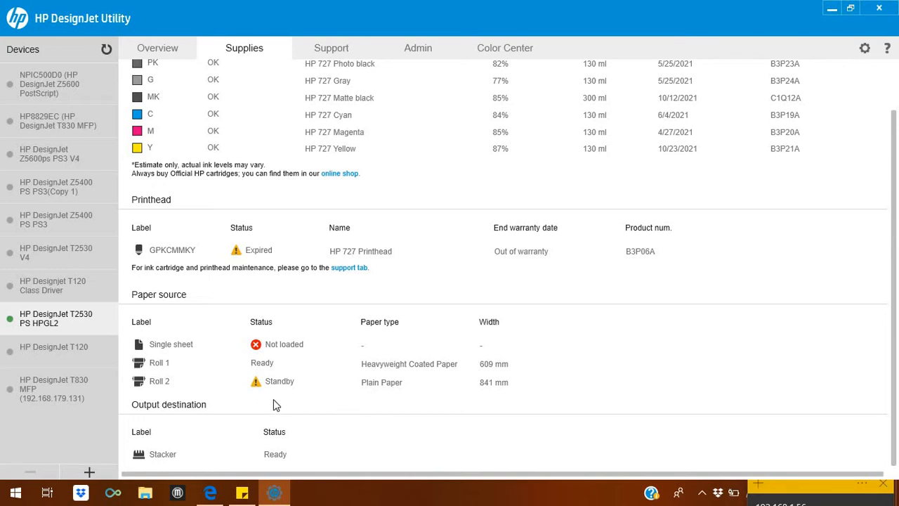
{"action": "mouse_move", "coordinate": [379, 407]}
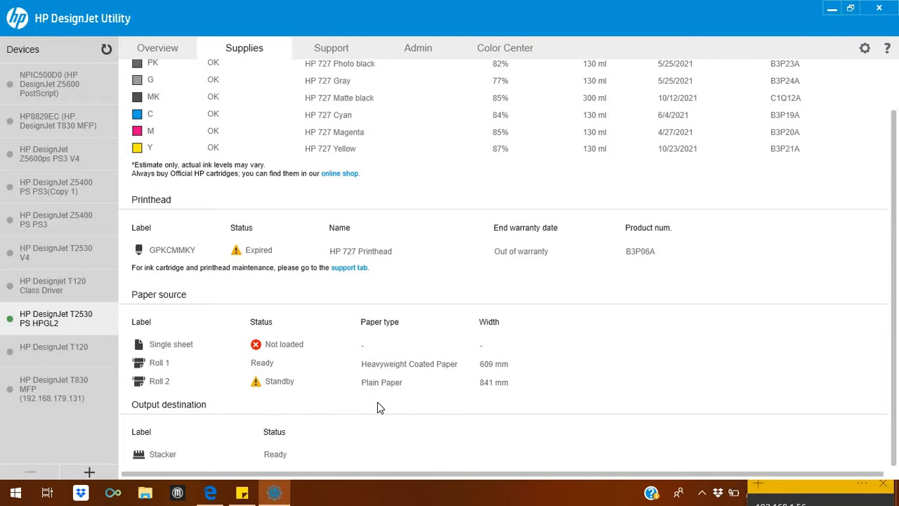
{"action": "mouse_move", "coordinate": [462, 397]}
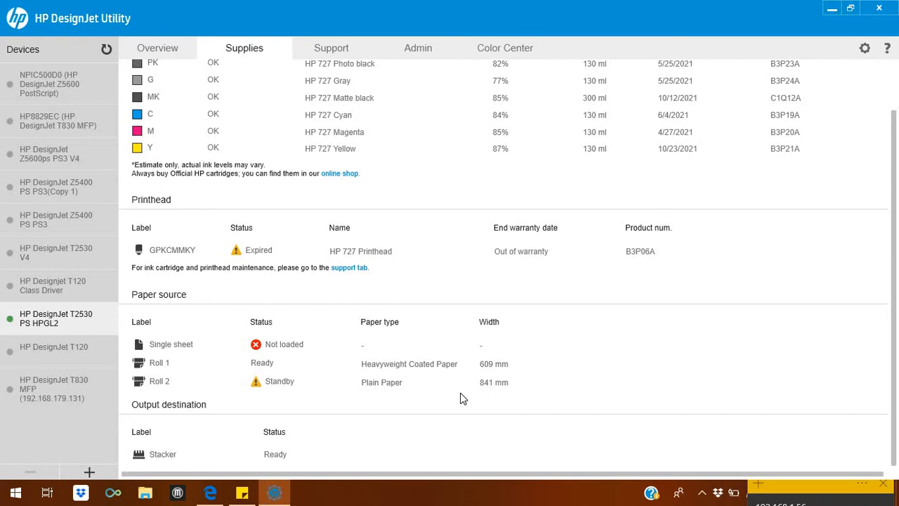
{"action": "mouse_move", "coordinate": [132, 466]}
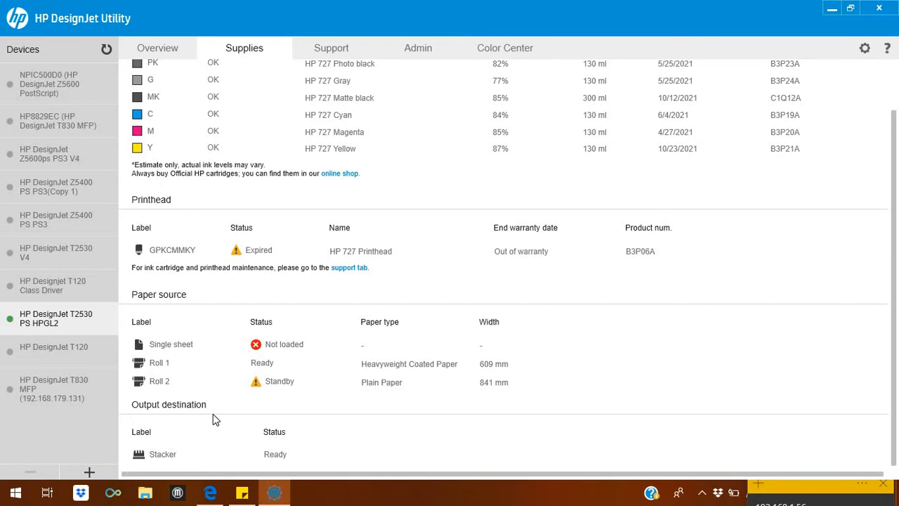
{"action": "mouse_move", "coordinate": [145, 478]}
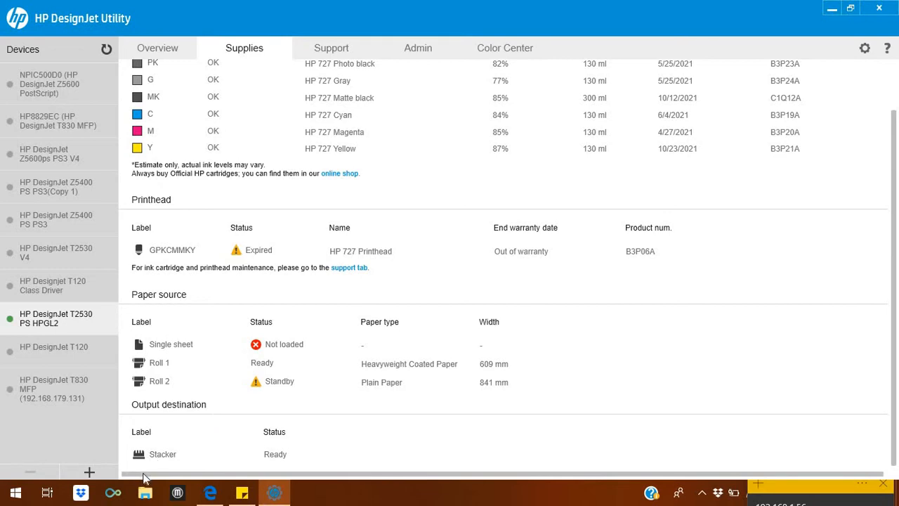
{"action": "mouse_move", "coordinate": [897, 262]}
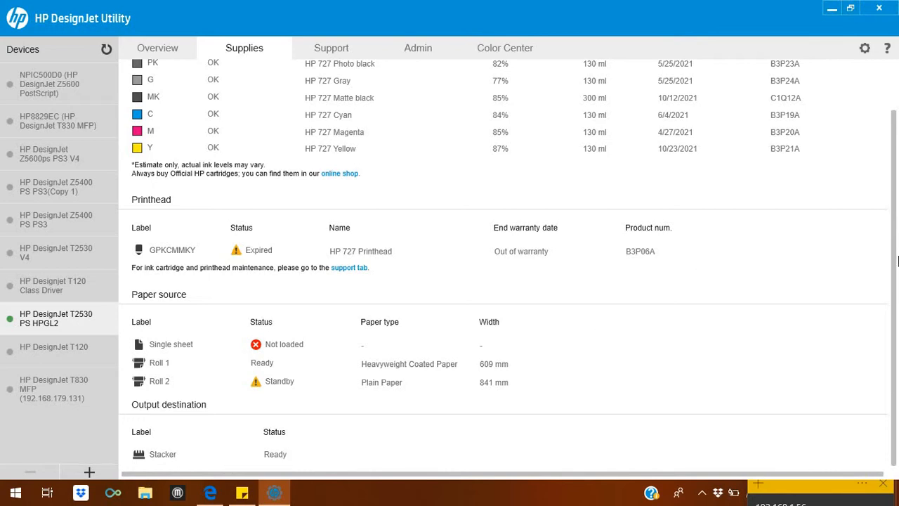
{"action": "mouse_move", "coordinate": [894, 144]}
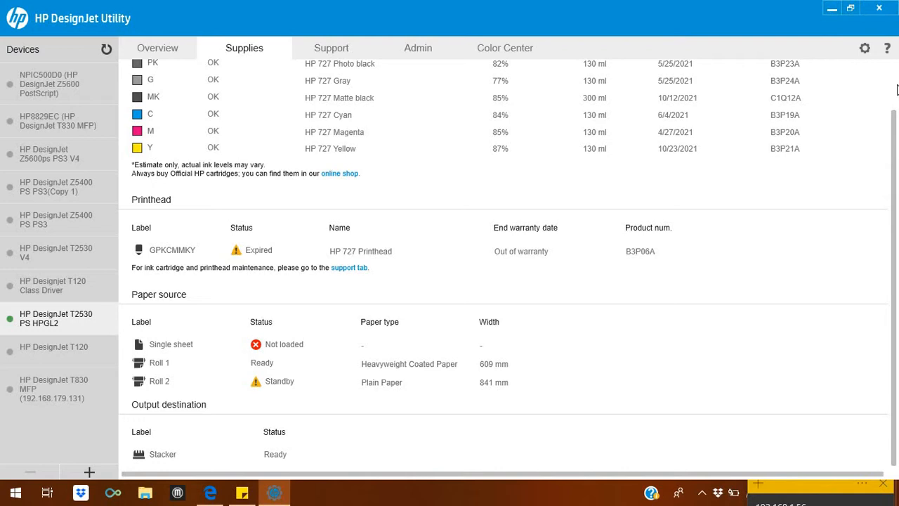
{"action": "mouse_move", "coordinate": [894, 100]}
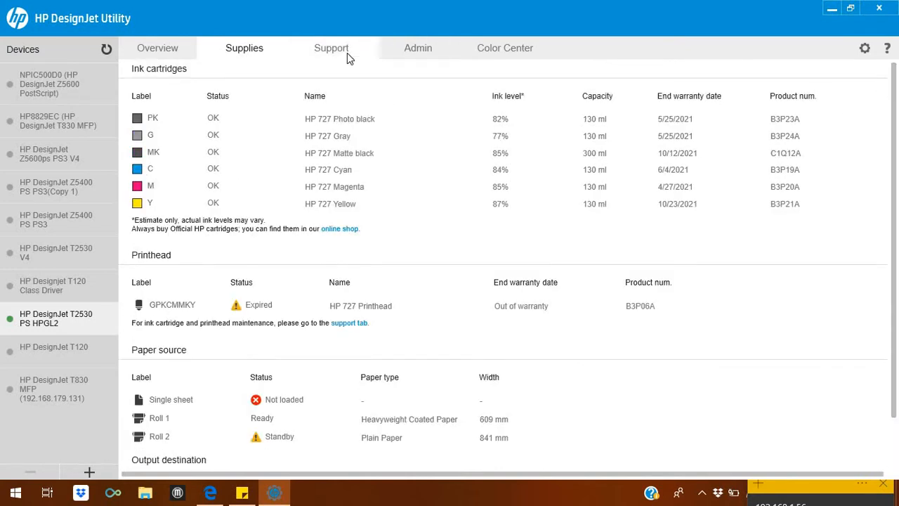
- Open the Support tab listing troubleshooting, driver downloads and the Print-quality toolbox
{"action": "left_click", "coordinate": [330, 47]}
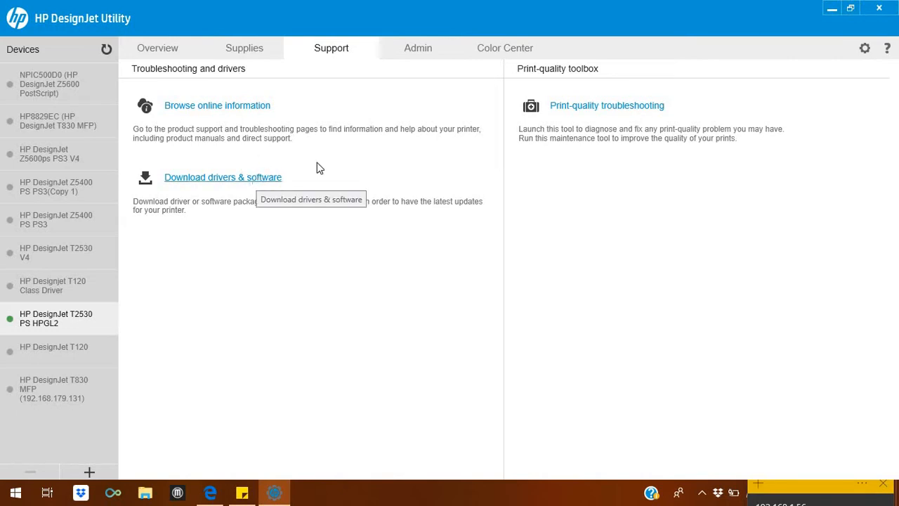
{"action": "mouse_move", "coordinate": [380, 188]}
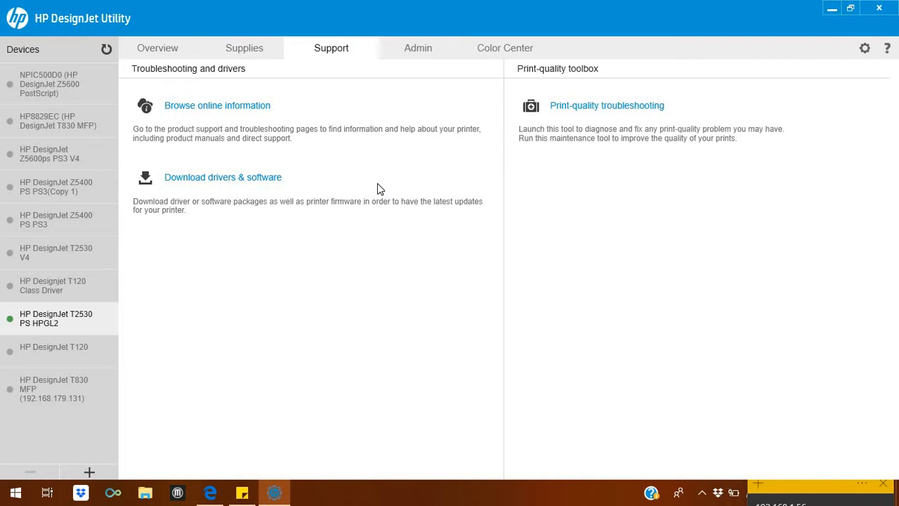
{"action": "mouse_move", "coordinate": [266, 102]}
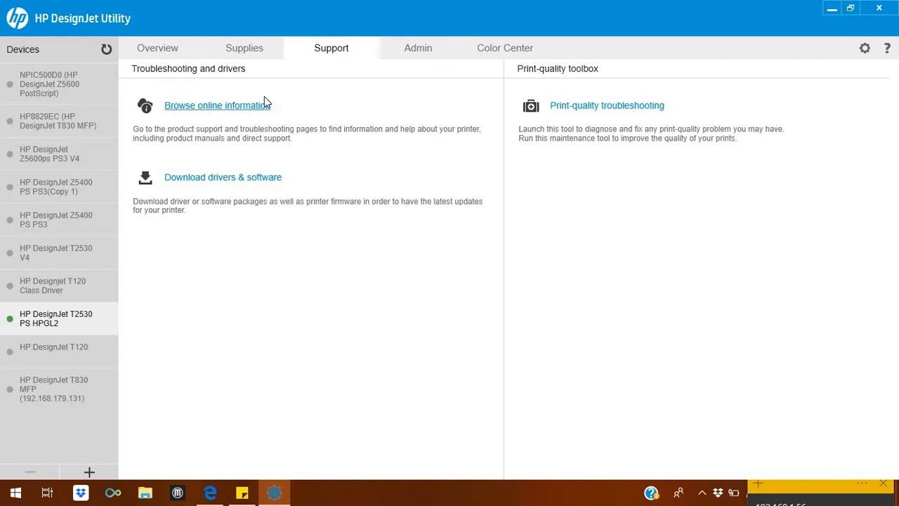
{"action": "mouse_move", "coordinate": [211, 110]}
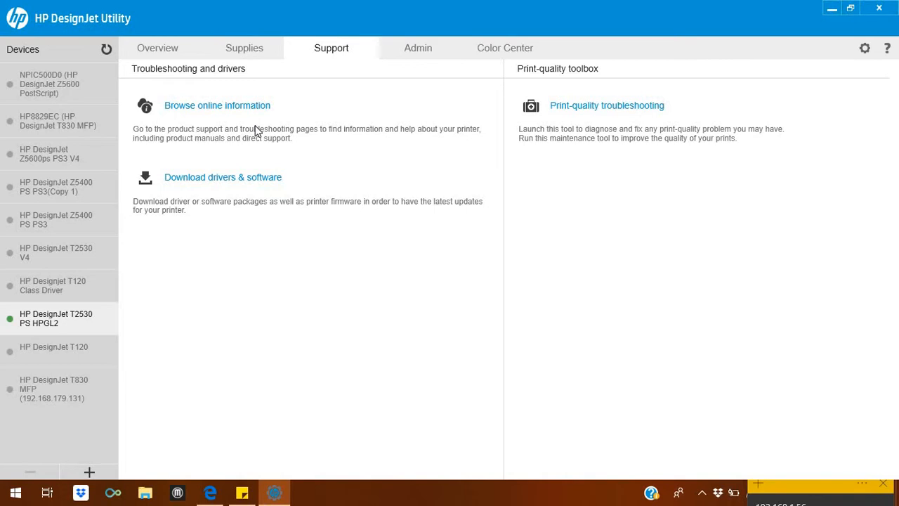
{"action": "mouse_move", "coordinate": [520, 89]}
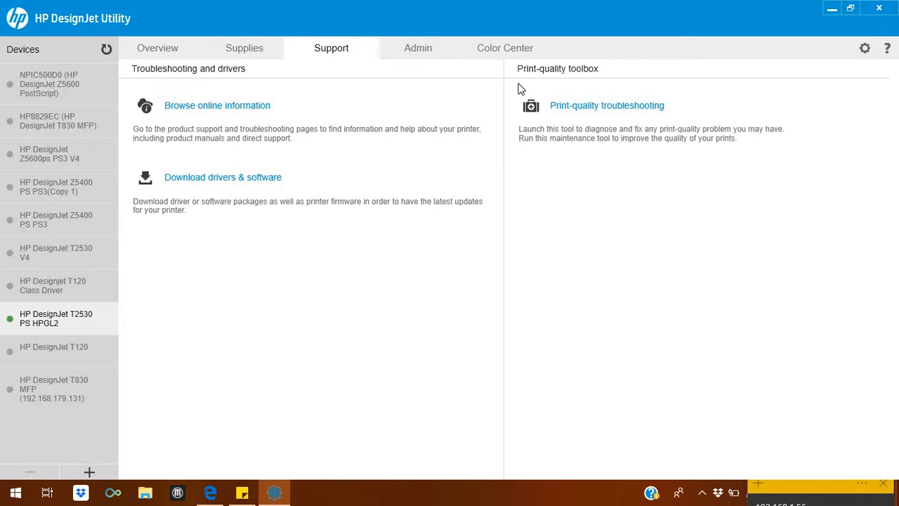
{"action": "mouse_move", "coordinate": [376, 163]}
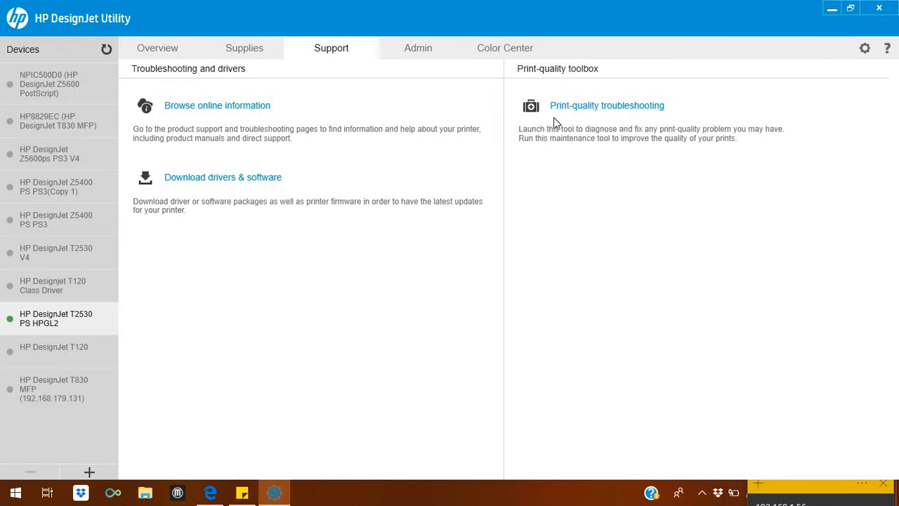
{"action": "mouse_move", "coordinate": [779, 69]}
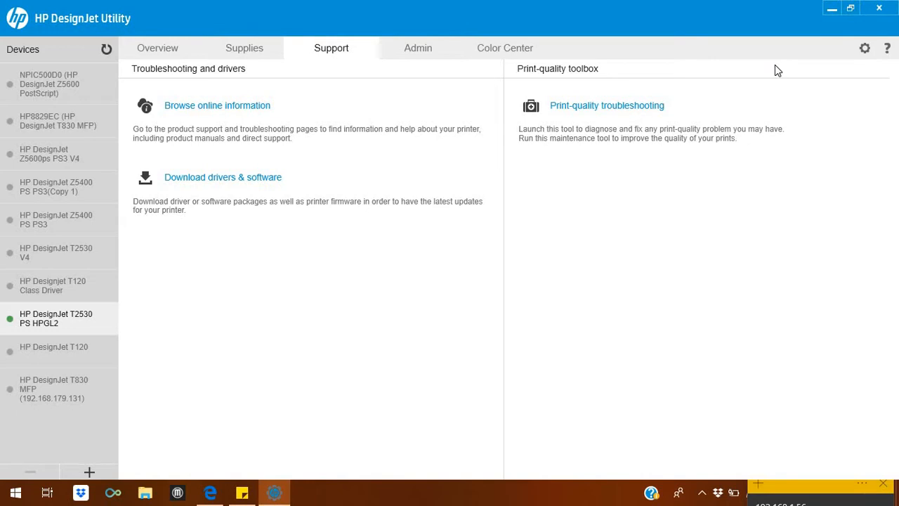
{"action": "mouse_move", "coordinate": [443, 125]}
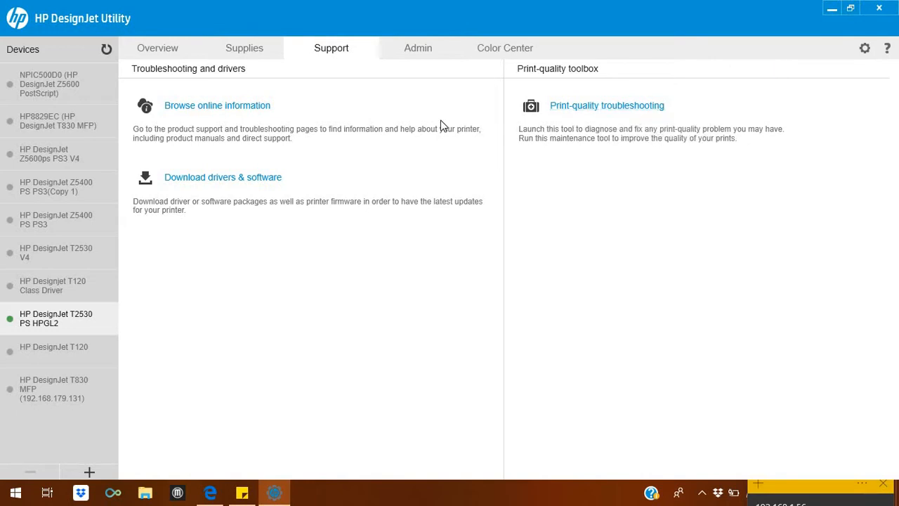
{"action": "mouse_move", "coordinate": [615, 106]}
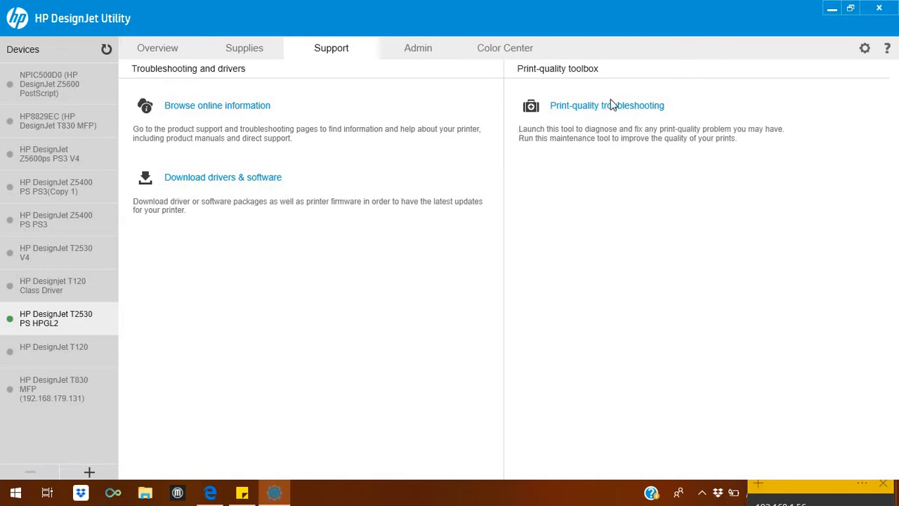
{"action": "mouse_move", "coordinate": [670, 88]}
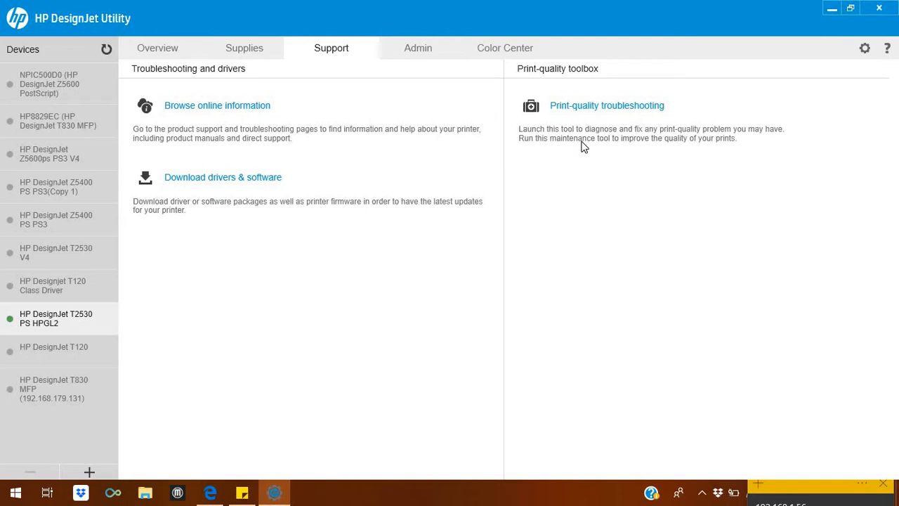
{"action": "mouse_move", "coordinate": [680, 104]}
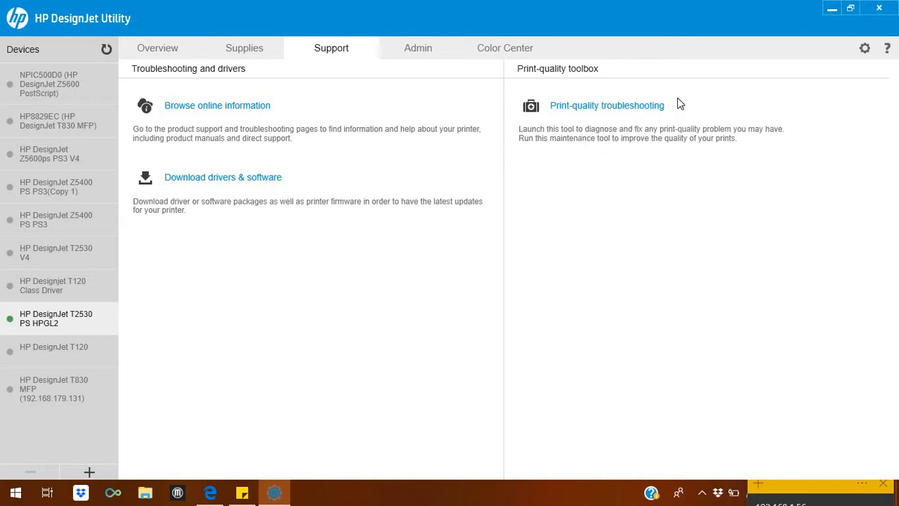
{"action": "mouse_move", "coordinate": [591, 128]}
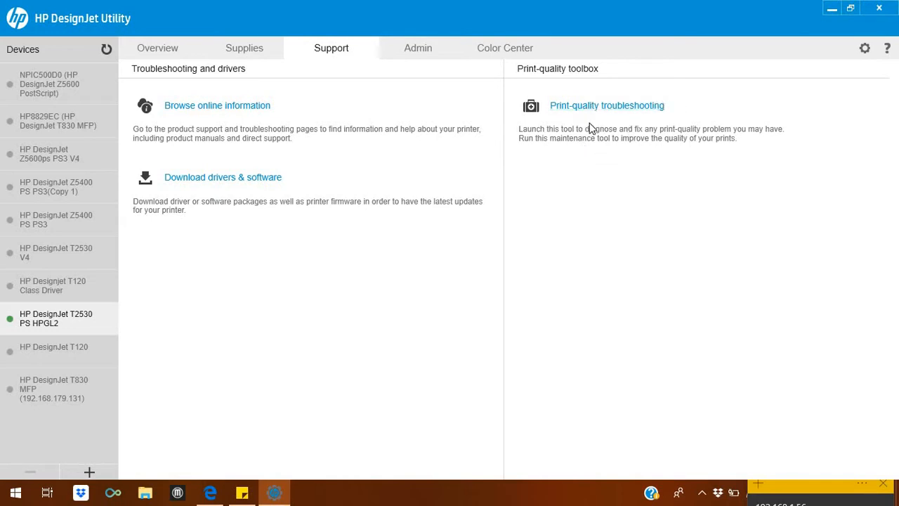
{"action": "mouse_move", "coordinate": [400, 54]}
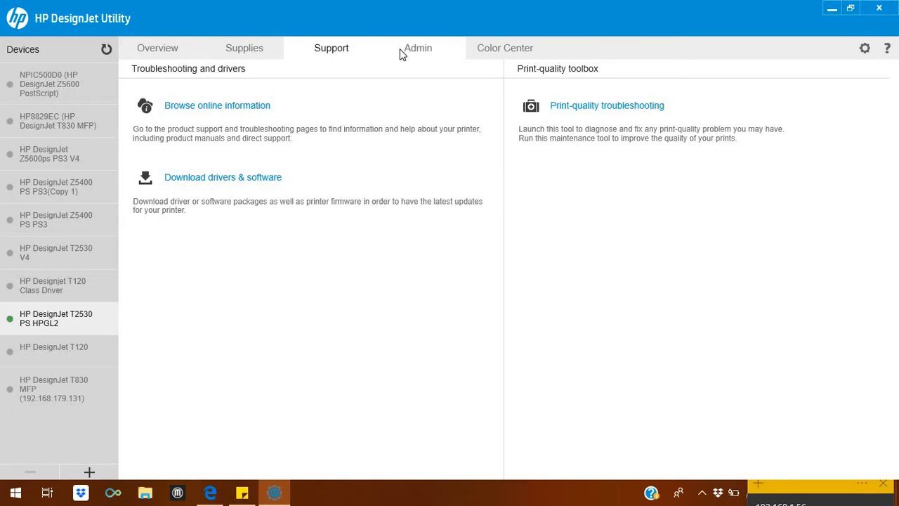
- Open the Admin tab with Embedded Web Server, firmware update and Scan to network options
{"action": "left_click", "coordinate": [418, 48]}
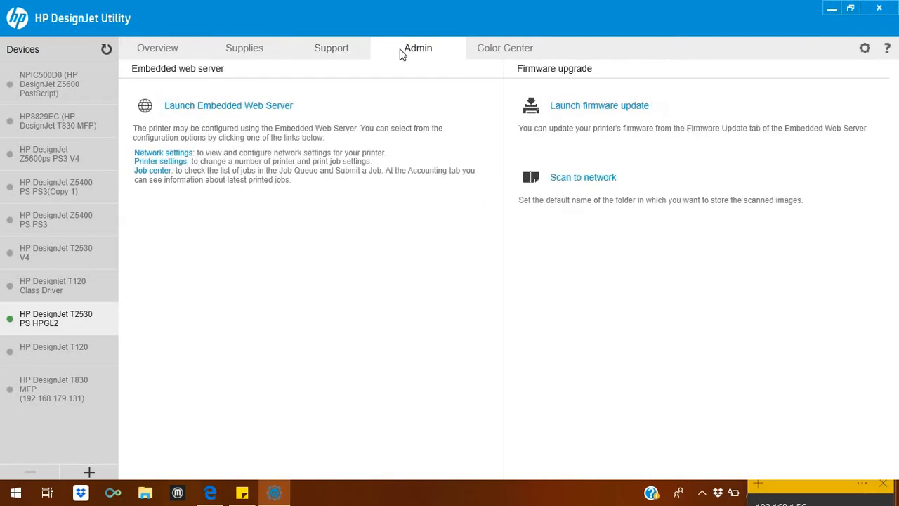
{"action": "mouse_move", "coordinate": [602, 118]}
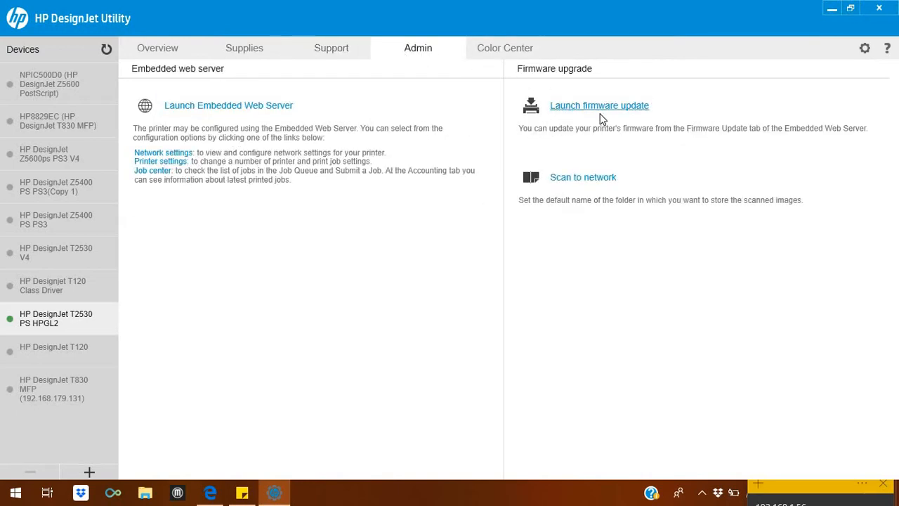
{"action": "mouse_move", "coordinate": [626, 115]}
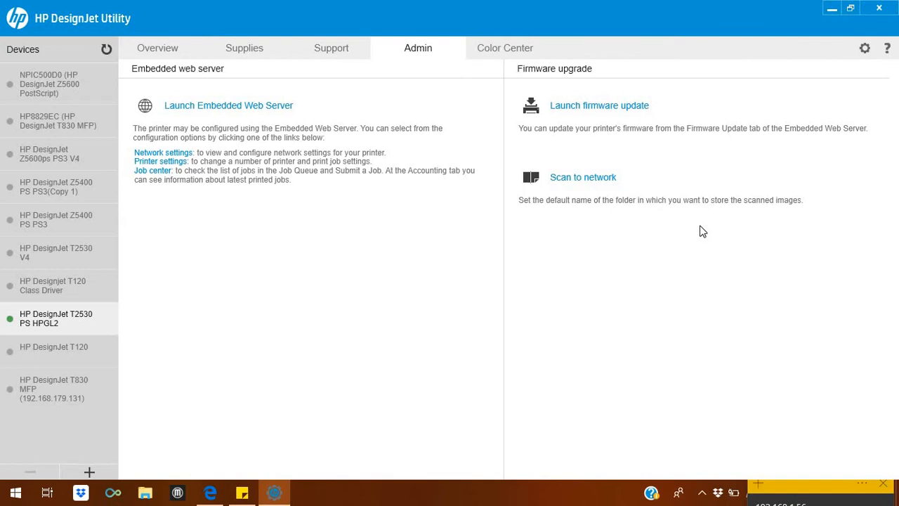
{"action": "mouse_move", "coordinate": [245, 113]}
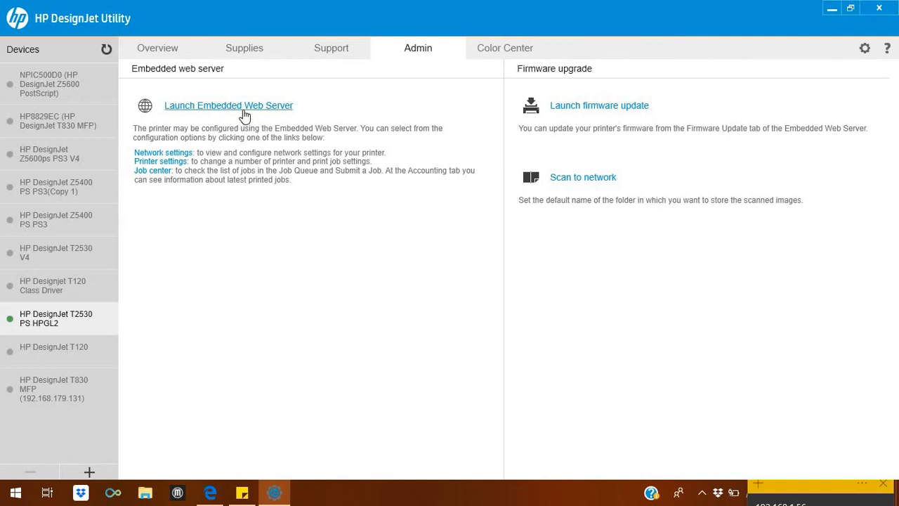
{"action": "mouse_move", "coordinate": [245, 113]}
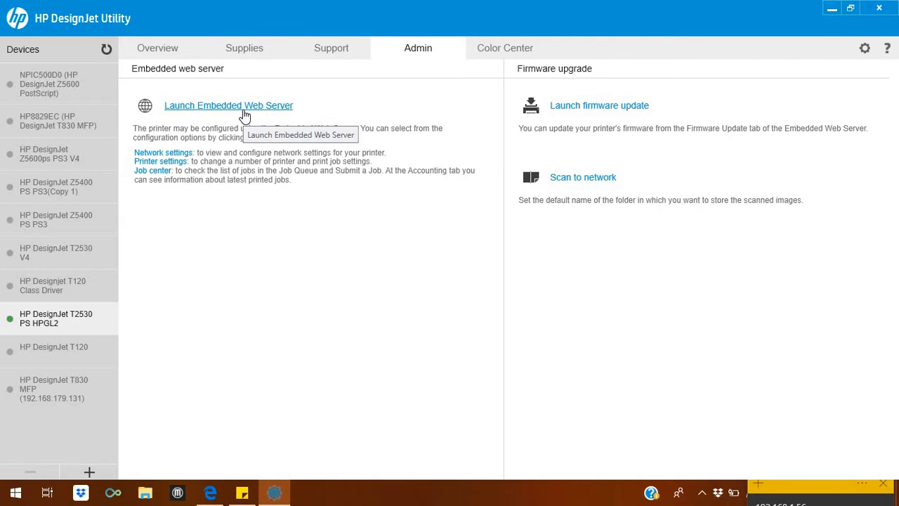
{"action": "mouse_move", "coordinate": [346, 54]}
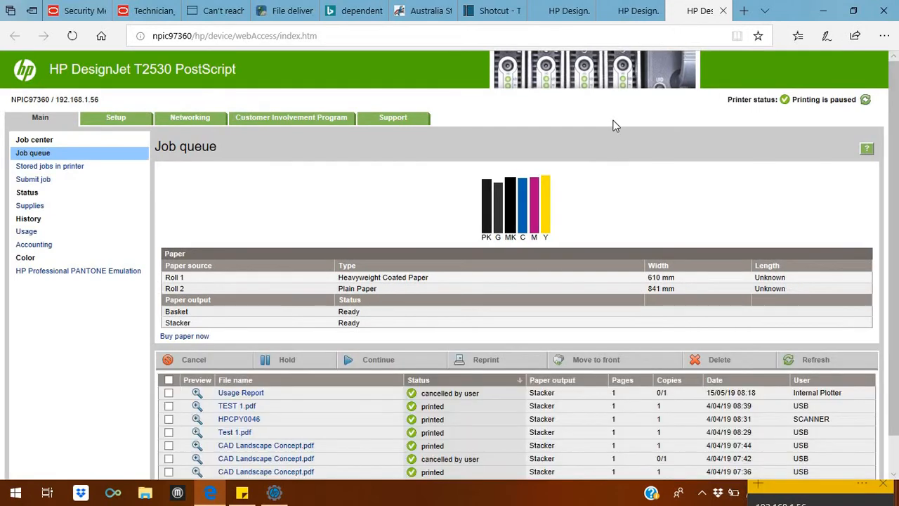
- View the Usage totals in the Embedded Web Server, then the Supplies ink and warranty page
{"action": "scroll", "scroll_direction": "down", "scroll_amount": 3}
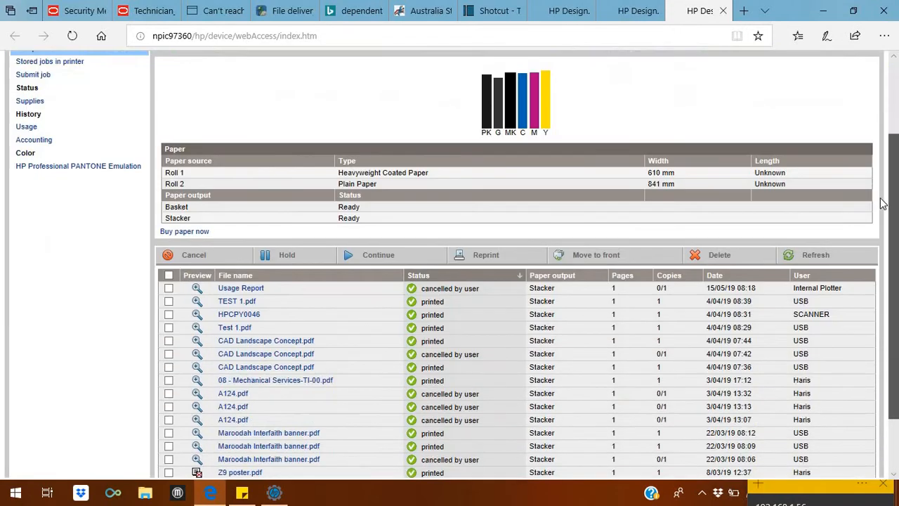
{"action": "scroll", "scroll_direction": "down", "scroll_amount": 3}
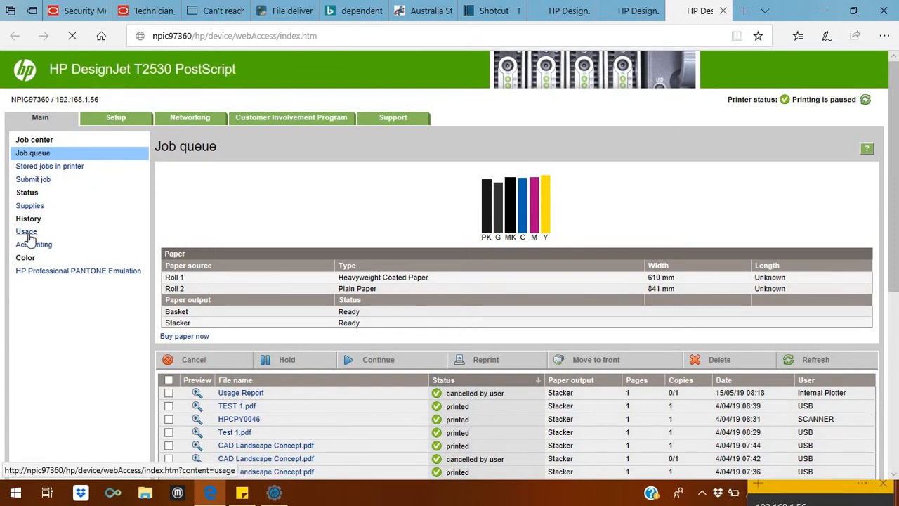
{"action": "left_click", "coordinate": [26, 231]}
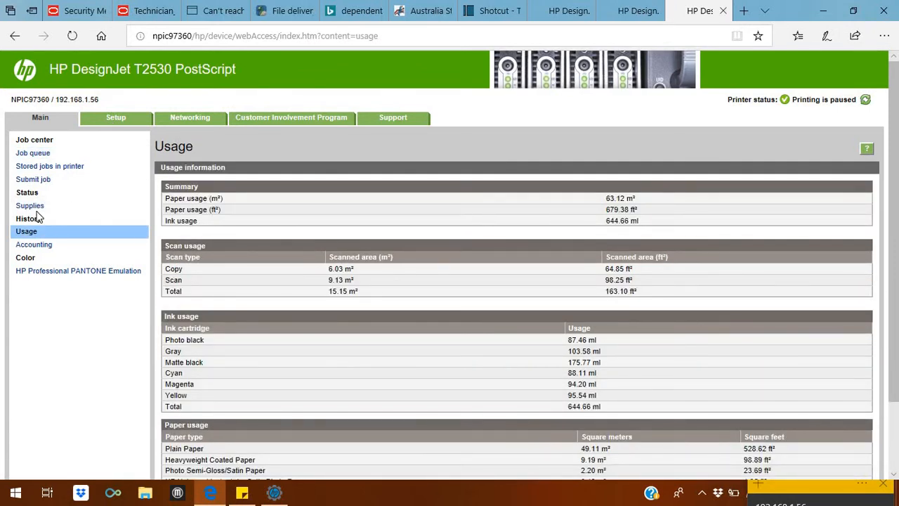
{"action": "left_click", "coordinate": [29, 205]}
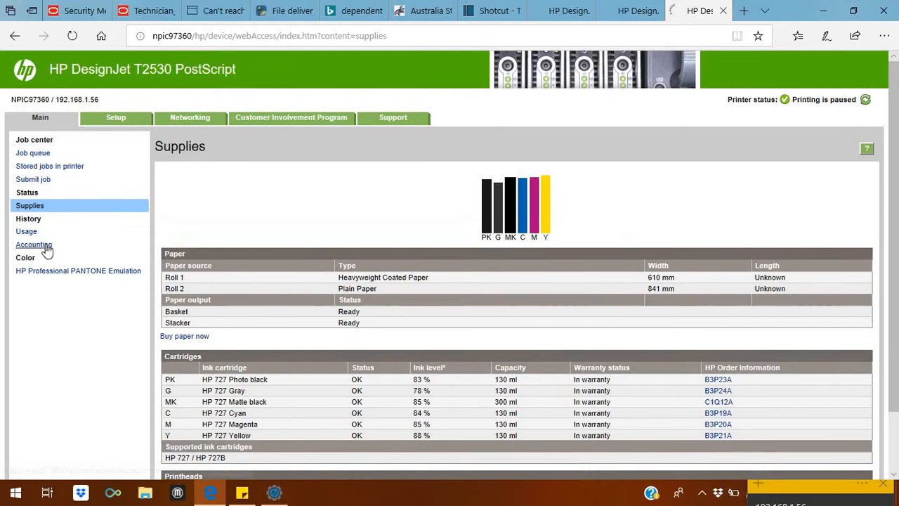
- Open Accounting and expand the first CAD Landscape Concept.pdf job's per-colour ink costs
{"action": "left_click", "coordinate": [33, 244]}
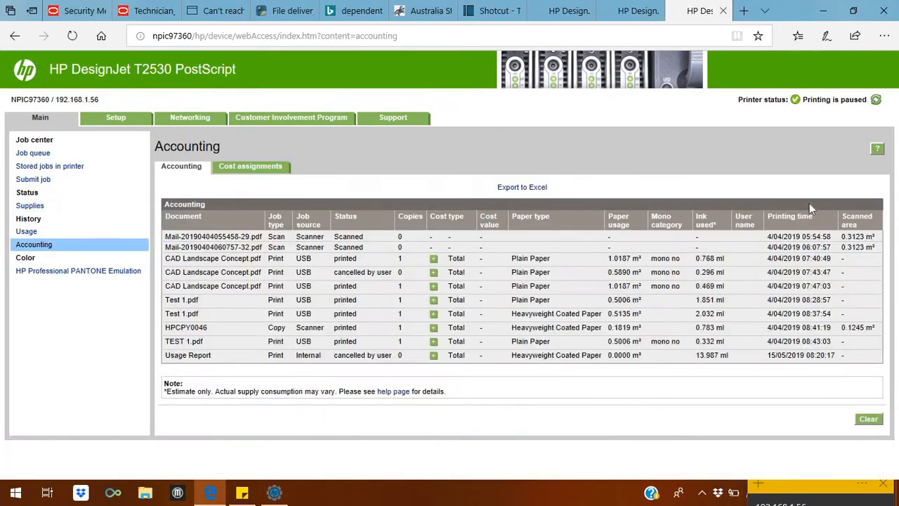
{"action": "mouse_move", "coordinate": [897, 227]}
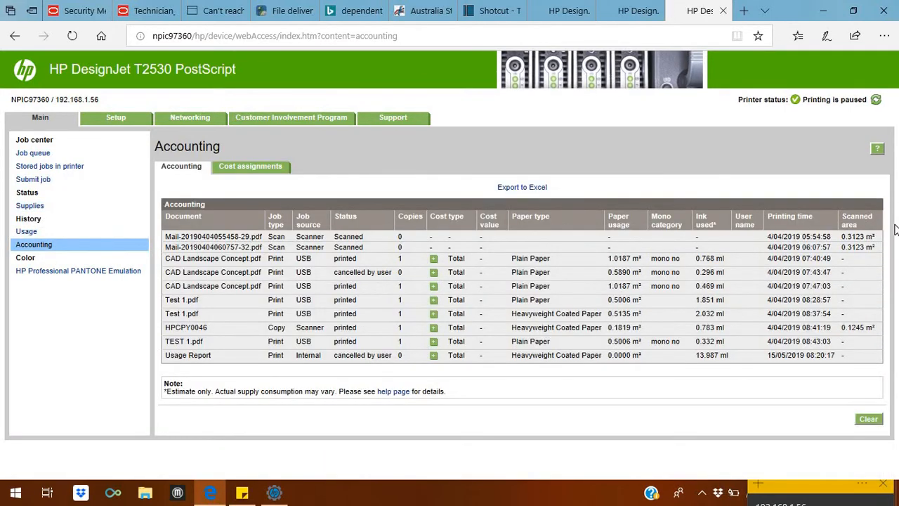
{"action": "mouse_move", "coordinate": [612, 272]}
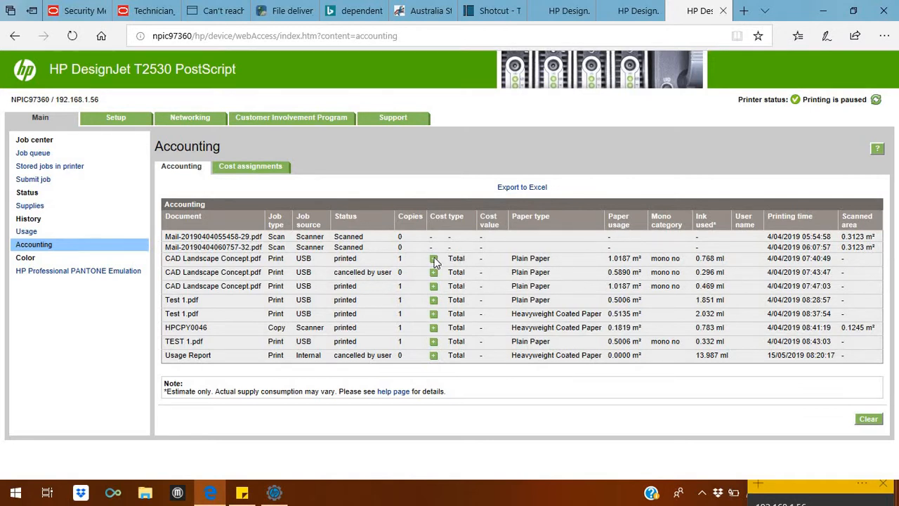
{"action": "left_click", "coordinate": [433, 258]}
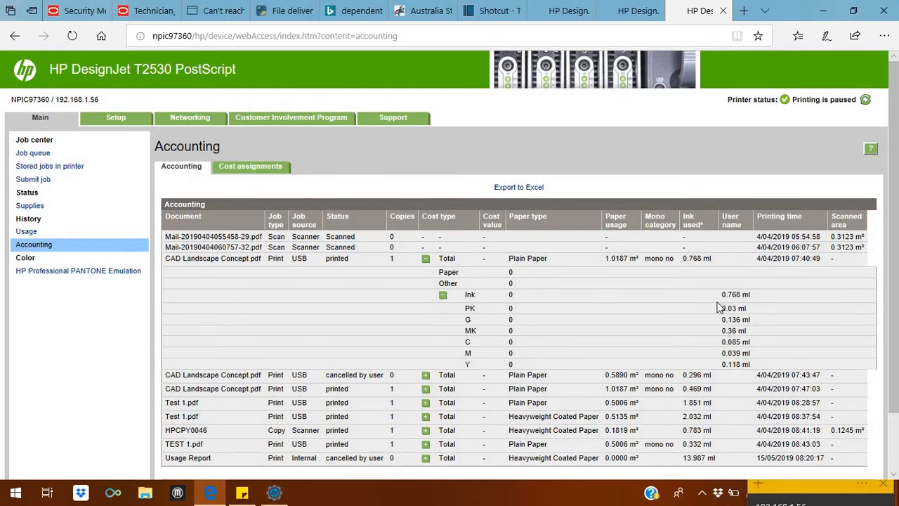
{"action": "mouse_move", "coordinate": [489, 123]}
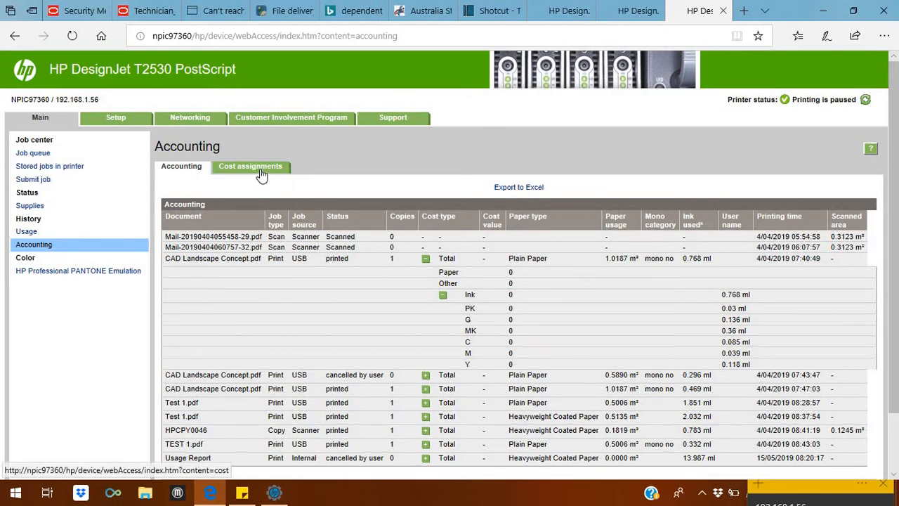
- Open the Cost assignments tab and focus the empty Photo black volume field
{"action": "left_click", "coordinate": [250, 168]}
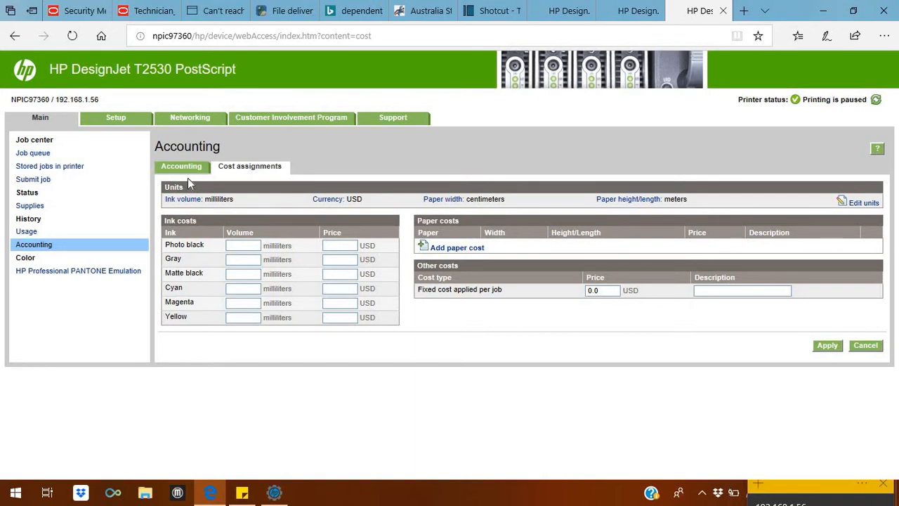
{"action": "mouse_move", "coordinate": [269, 245]}
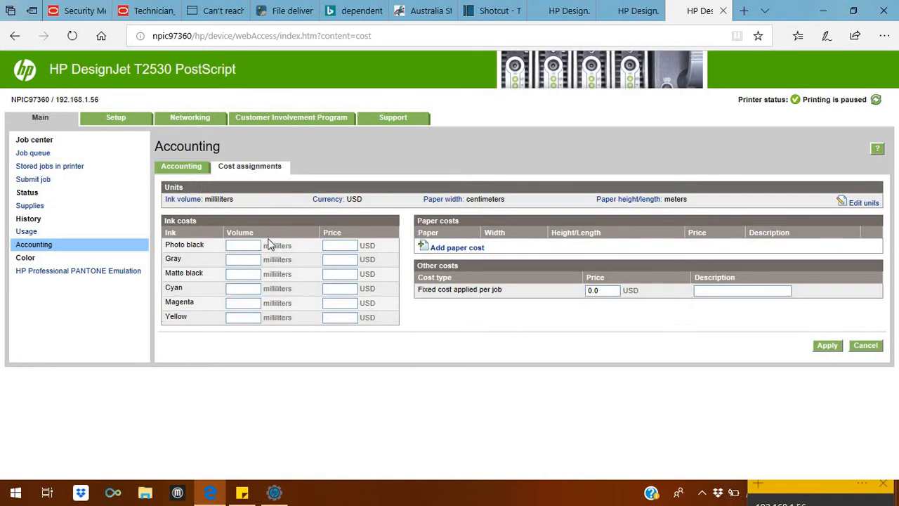
{"action": "left_click", "coordinate": [242, 245]}
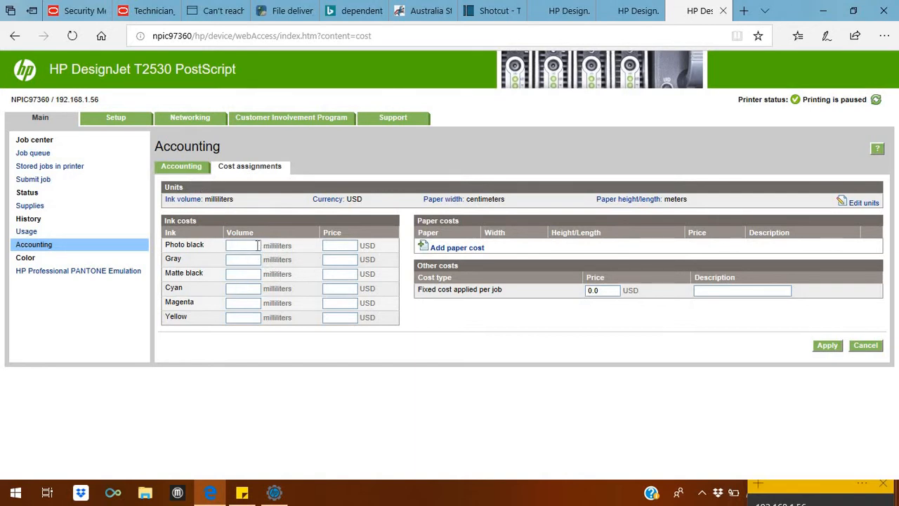
{"action": "mouse_move", "coordinate": [250, 245]}
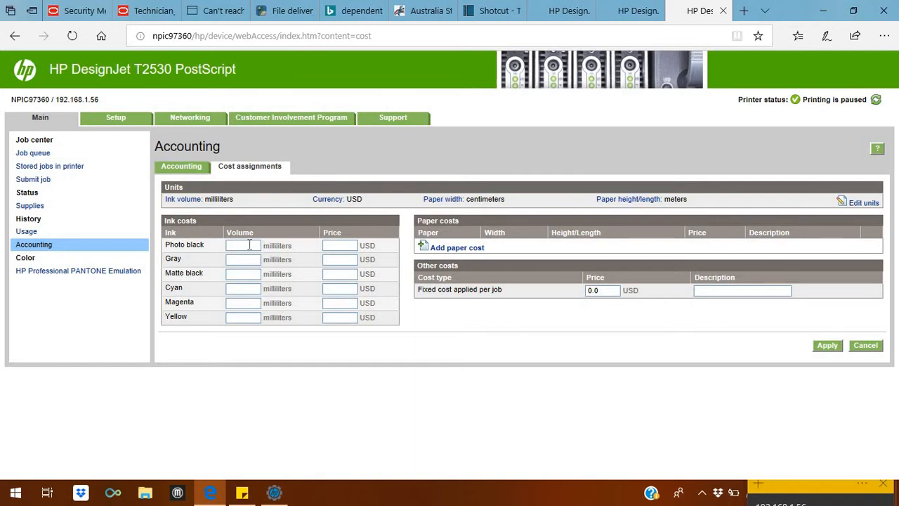
{"action": "mouse_move", "coordinate": [319, 256]}
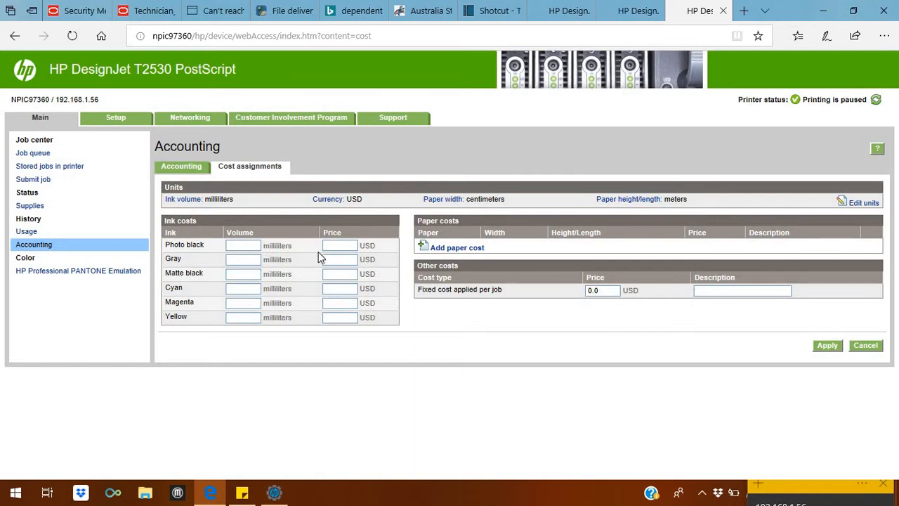
{"action": "mouse_move", "coordinate": [281, 199]}
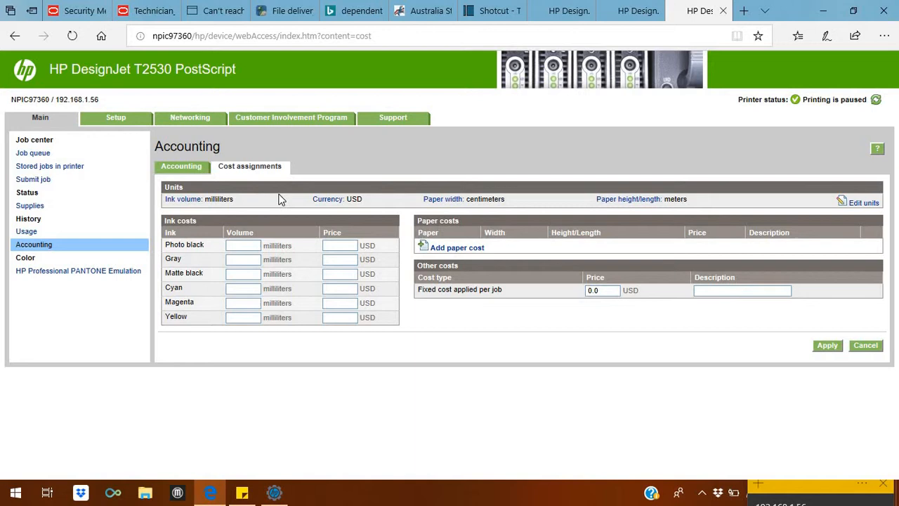
{"action": "mouse_move", "coordinate": [26, 232]}
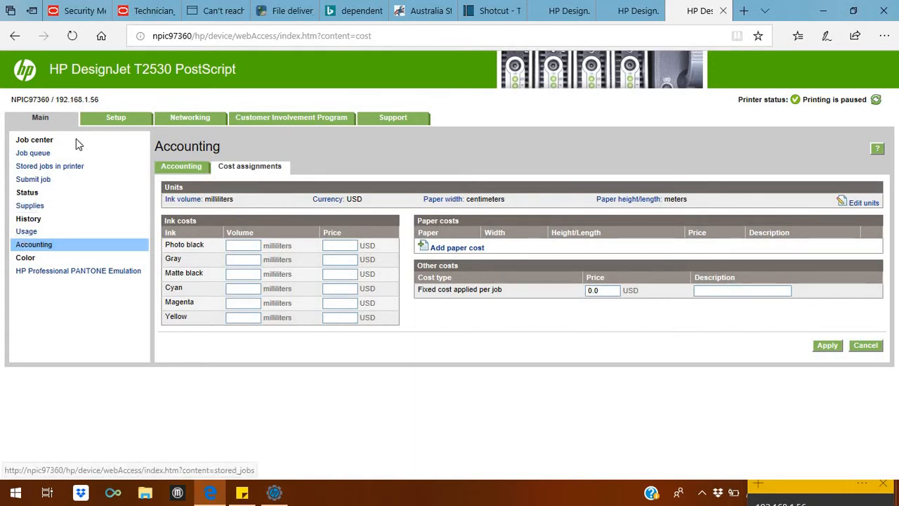
{"action": "mouse_move", "coordinate": [104, 125]}
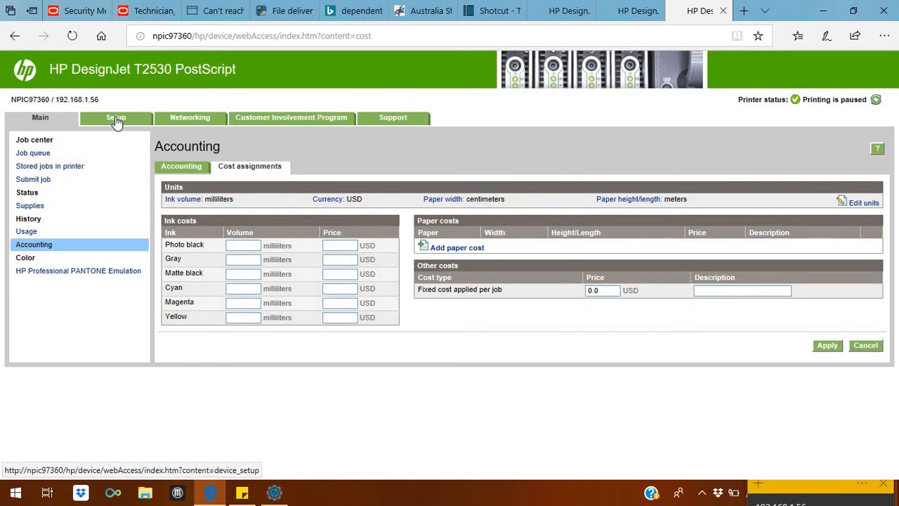
- Open Setup printer settings, then Firmware update showing MRY_06_00_06.1 as up to date
{"action": "left_click", "coordinate": [114, 118]}
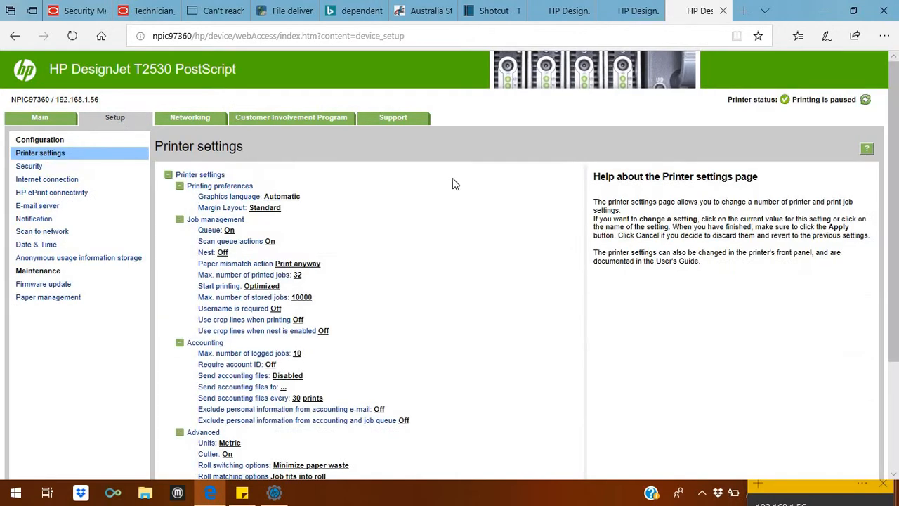
{"action": "mouse_move", "coordinate": [458, 191]}
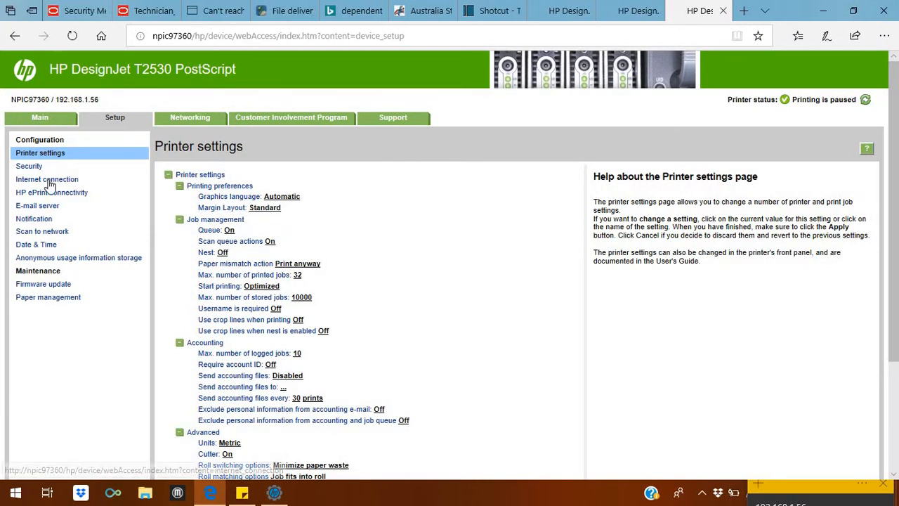
{"action": "mouse_move", "coordinate": [37, 205]}
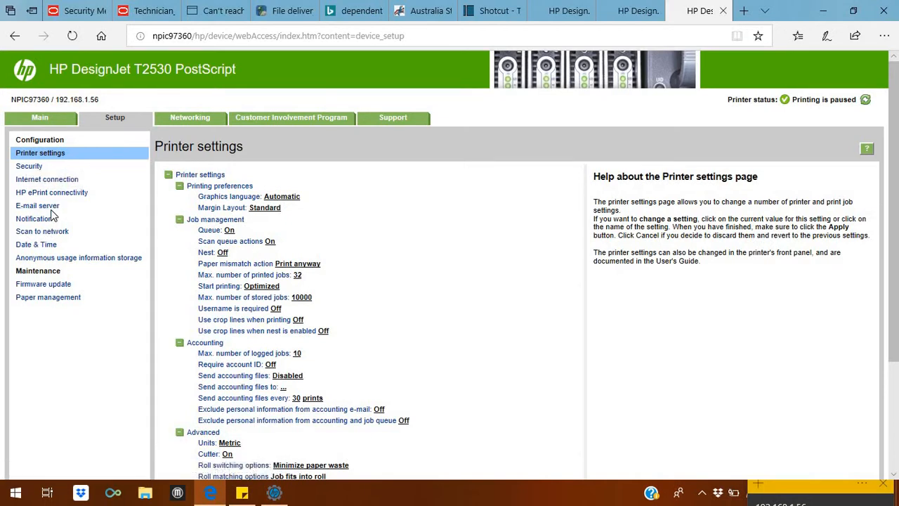
{"action": "mouse_move", "coordinate": [37, 205]}
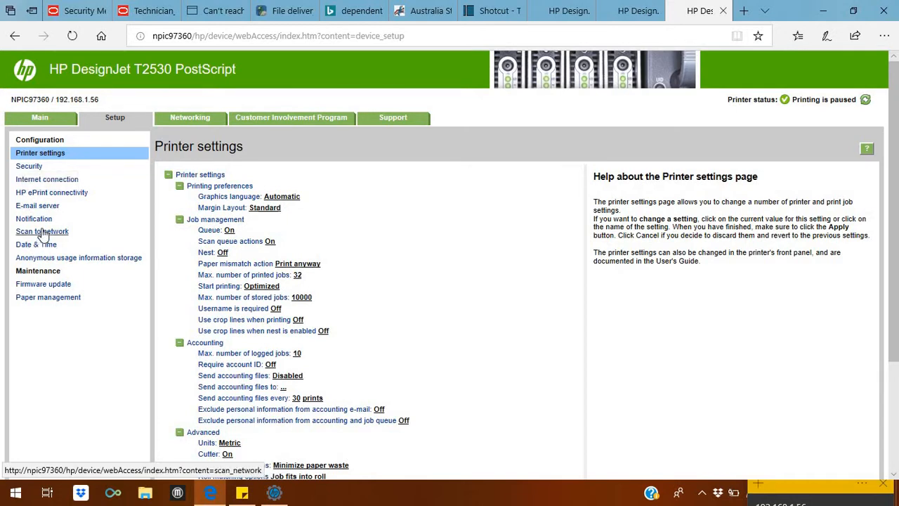
{"action": "mouse_move", "coordinate": [43, 231]}
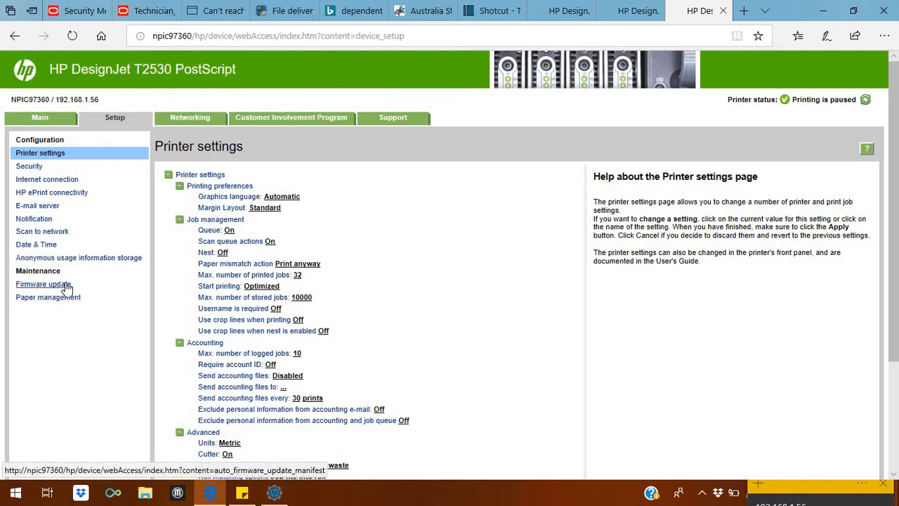
{"action": "left_click", "coordinate": [43, 283]}
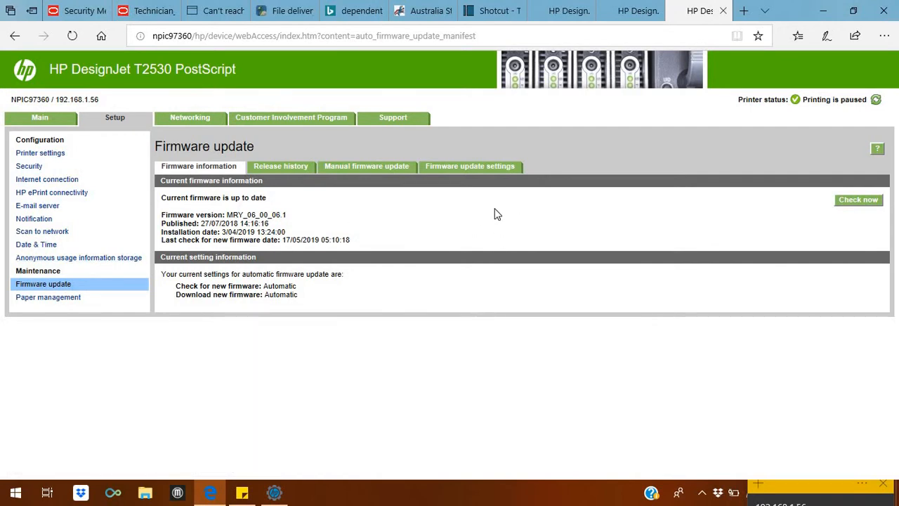
{"action": "mouse_move", "coordinate": [858, 204]}
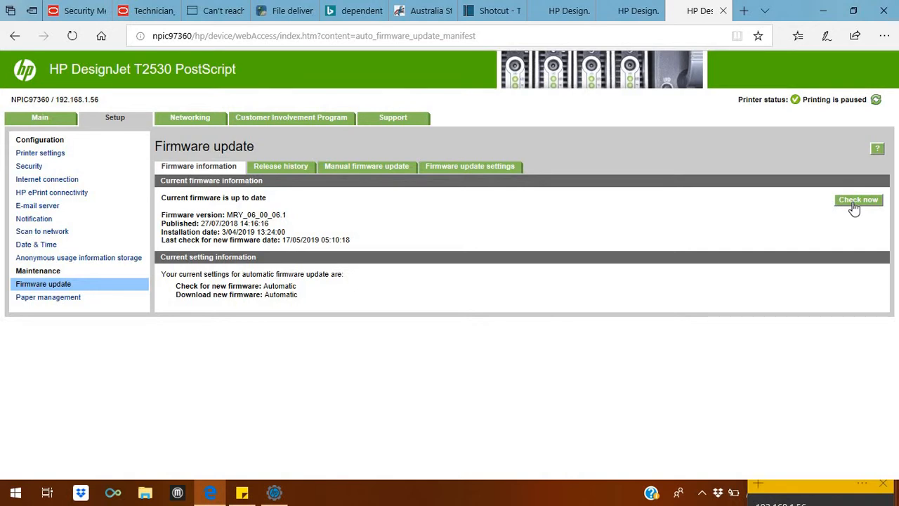
{"action": "mouse_move", "coordinate": [650, 238]}
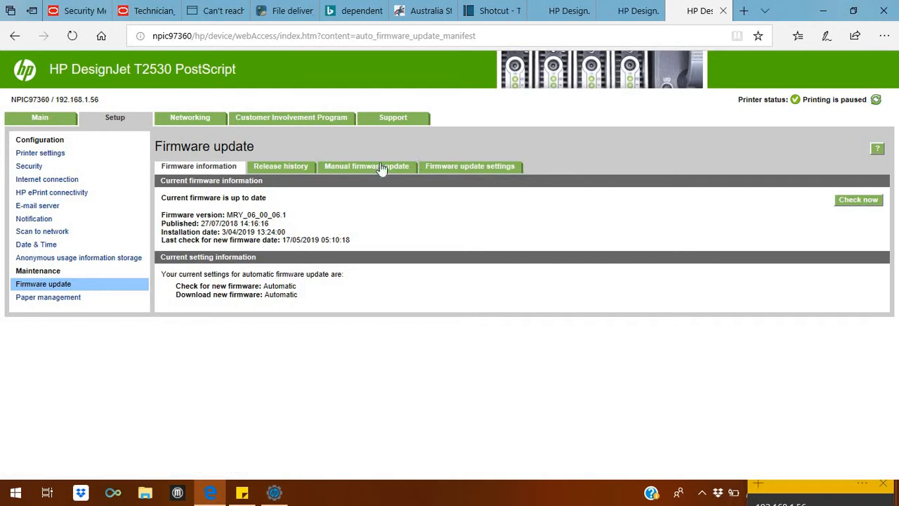
- Move from the up-to-date MRY_06_00_06.1 firmware info to the Manual firmware update tab
{"action": "left_click", "coordinate": [367, 166]}
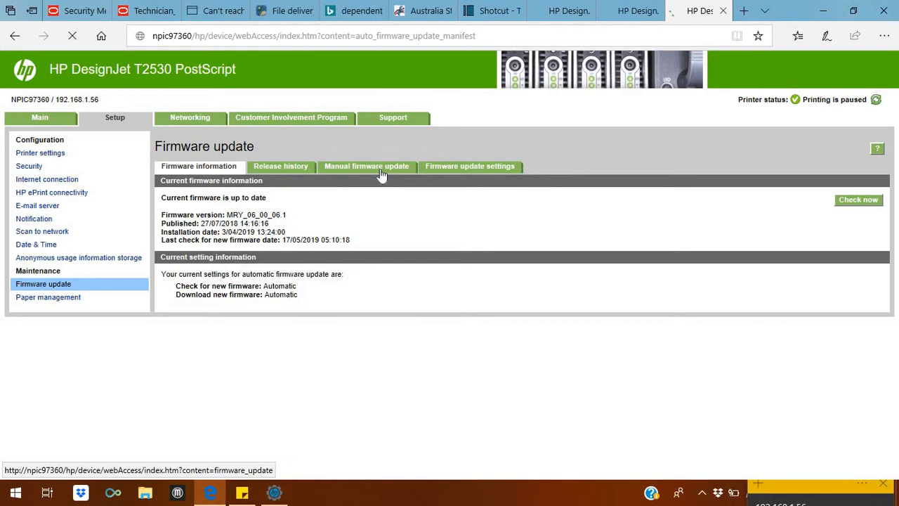
- Show firmware update settings with automatic checking and downloading both set to Yes
{"action": "left_click", "coordinate": [366, 166]}
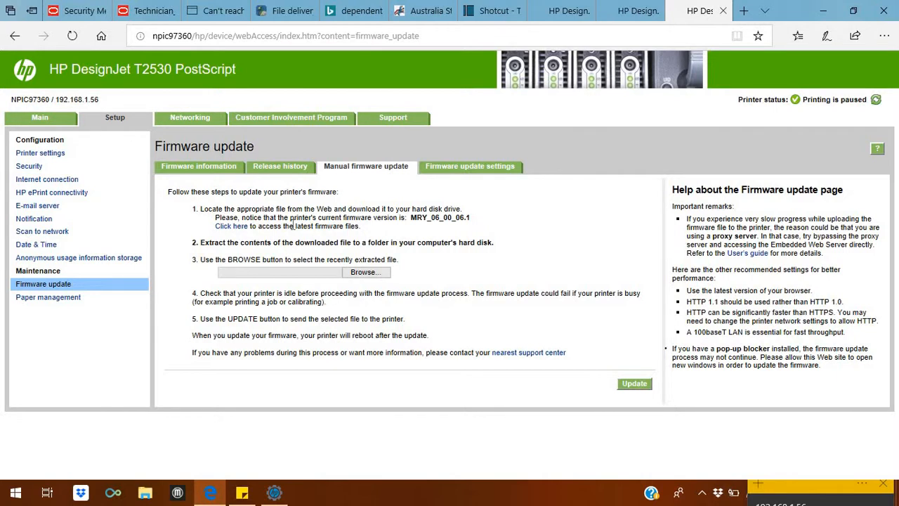
{"action": "mouse_move", "coordinate": [203, 128]}
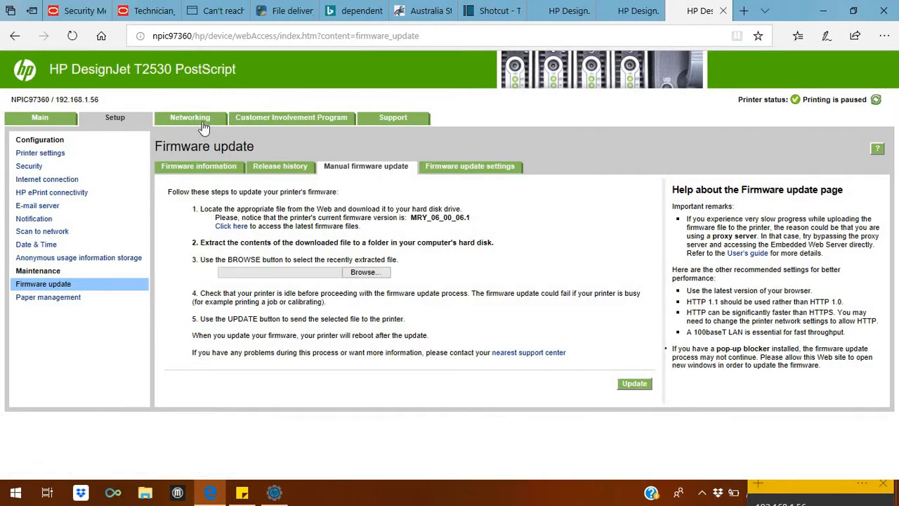
{"action": "mouse_move", "coordinate": [491, 170]}
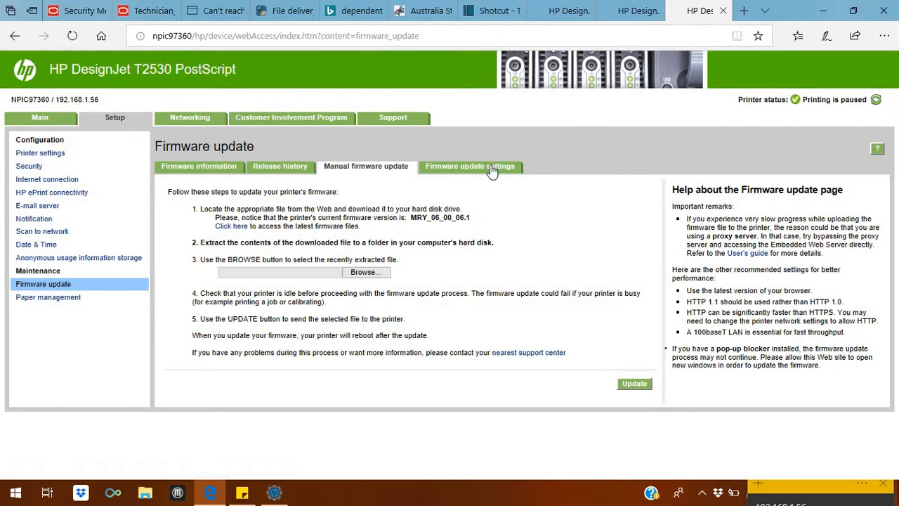
{"action": "left_click", "coordinate": [491, 167]}
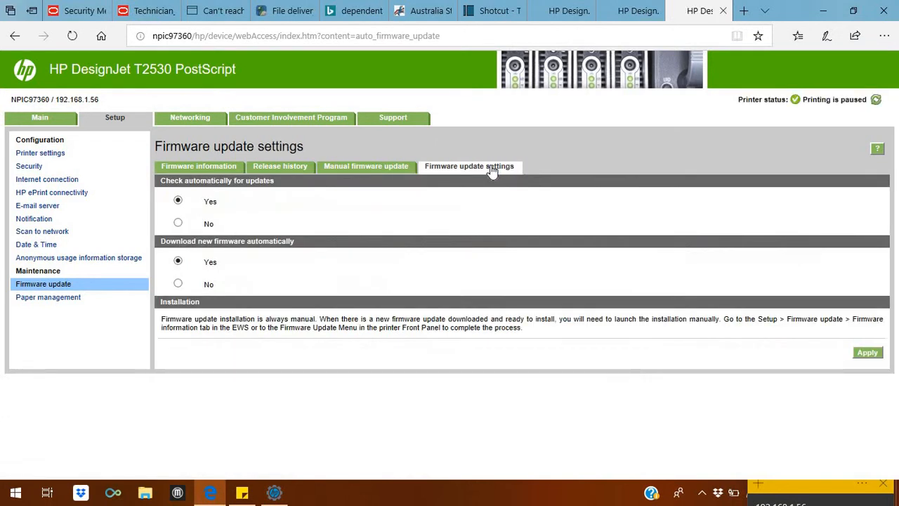
{"action": "mouse_move", "coordinate": [545, 149]}
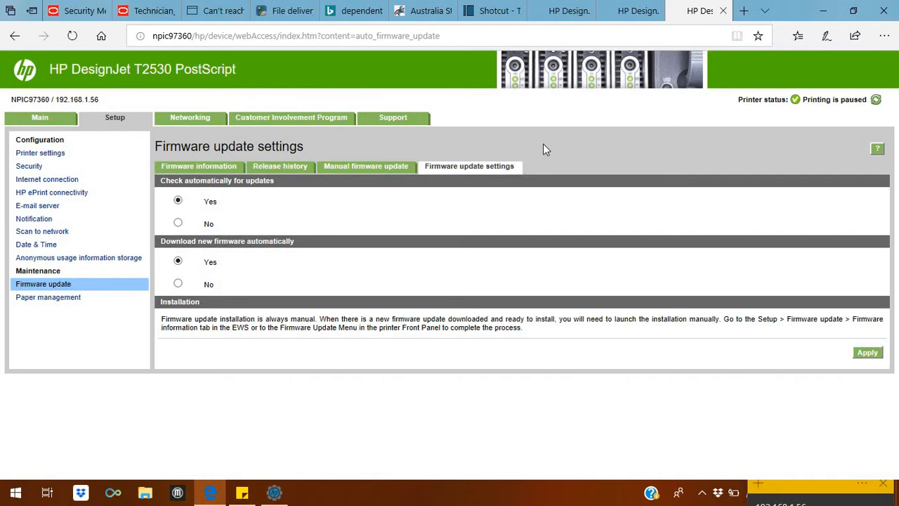
{"action": "mouse_move", "coordinate": [190, 121]}
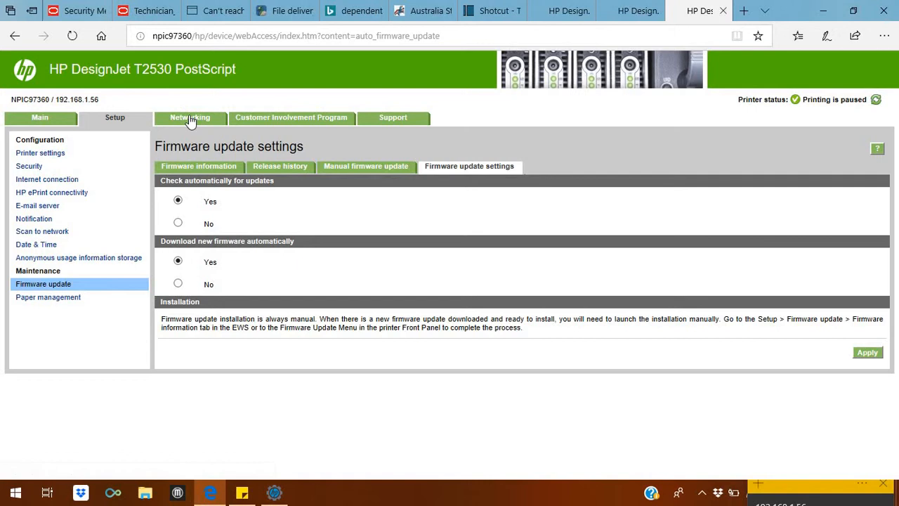
- Open the Networking TCP/IP settings summary listing the printer's IPv4 and IPv6 addresses
{"action": "left_click", "coordinate": [189, 117]}
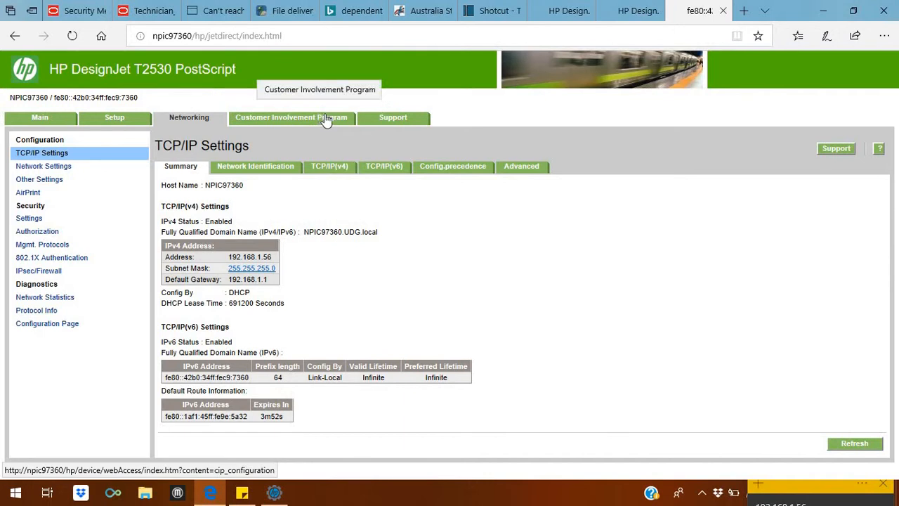
{"action": "mouse_move", "coordinate": [332, 112]}
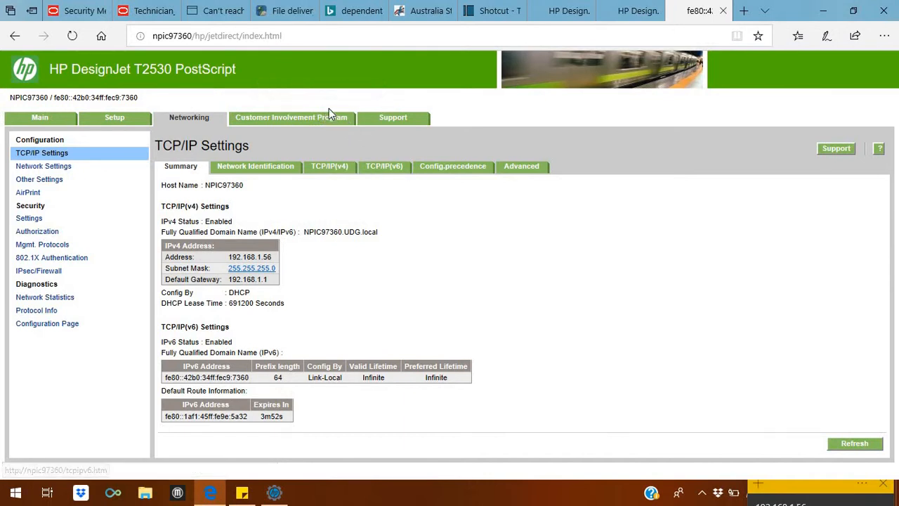
- Read the Customer Involvement Program privacy information, then open Support's Image Quality Troubleshooting page
{"action": "left_click", "coordinate": [291, 117]}
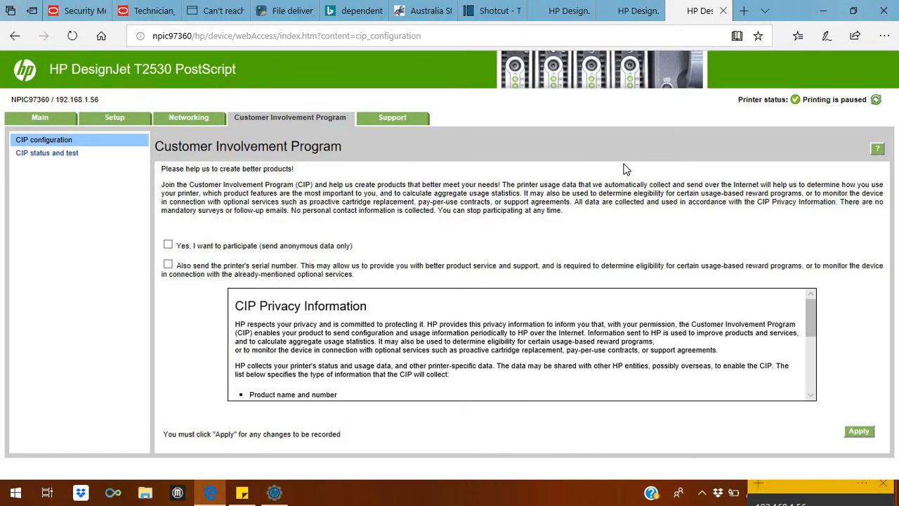
{"action": "mouse_move", "coordinate": [746, 201]}
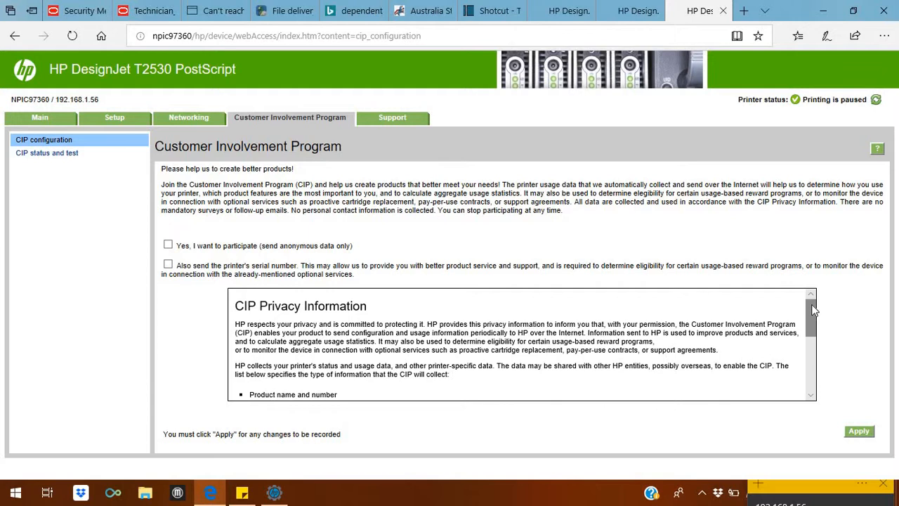
{"action": "scroll", "scroll_direction": "down", "scroll_amount": 3}
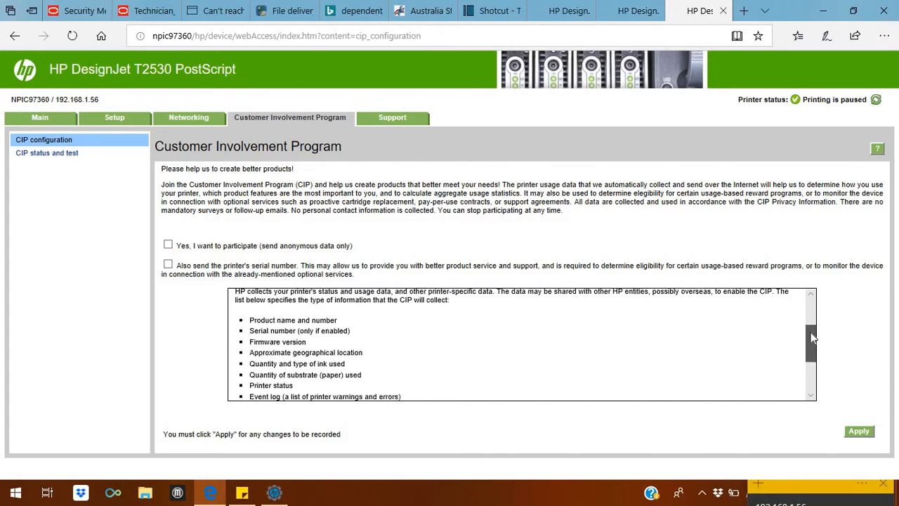
{"action": "scroll", "scroll_direction": "down", "scroll_amount": 3}
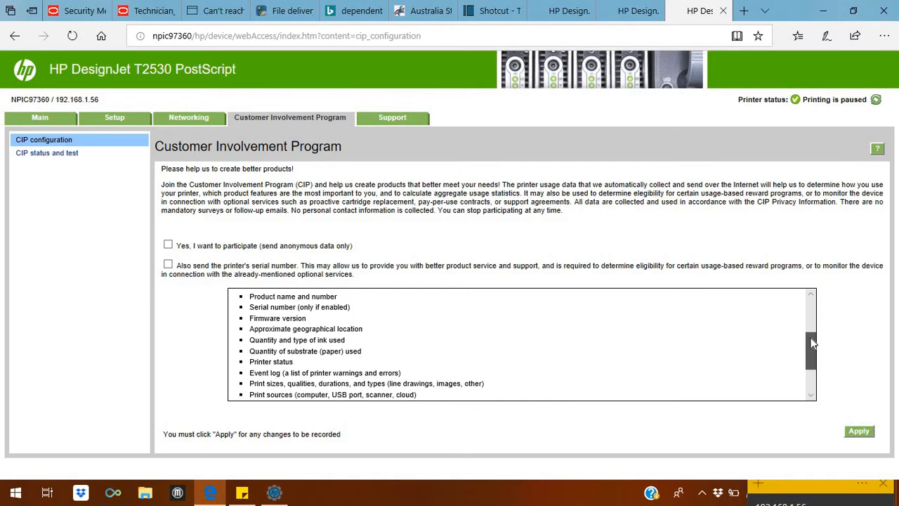
{"action": "scroll", "scroll_direction": "down", "scroll_amount": 3}
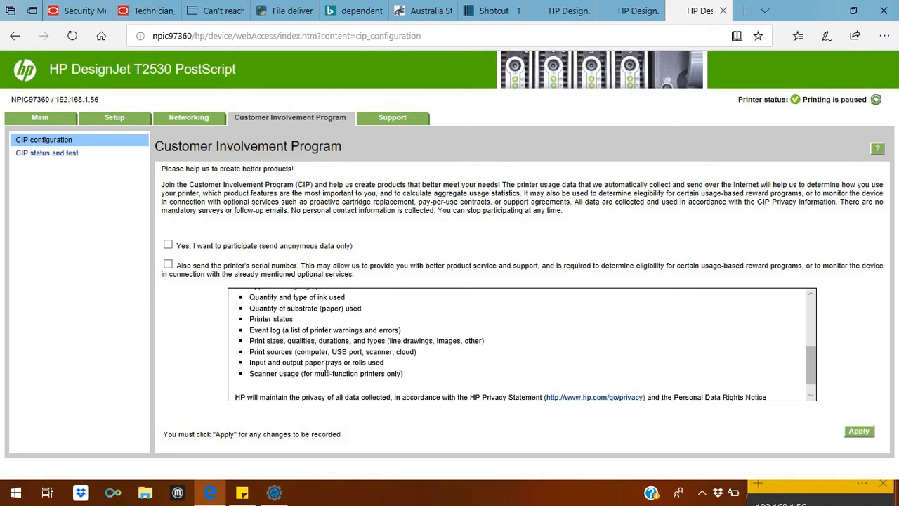
{"action": "mouse_move", "coordinate": [399, 96]}
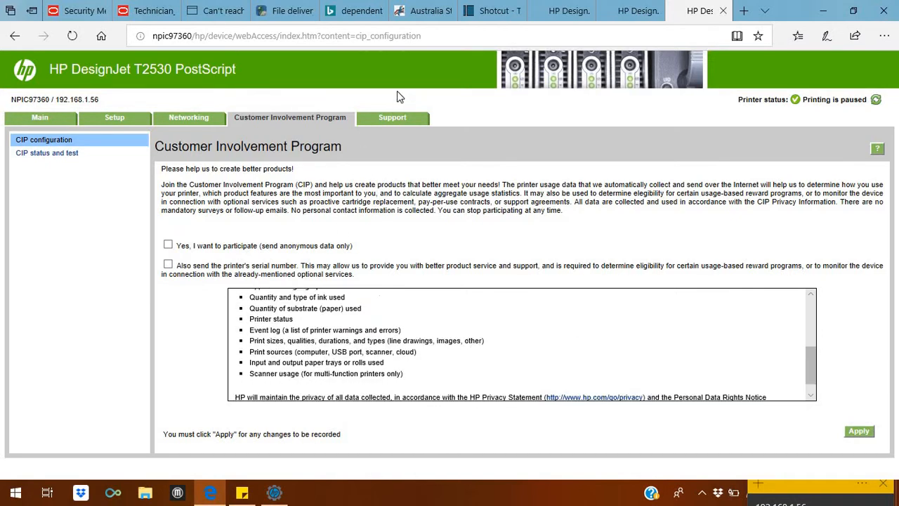
{"action": "mouse_move", "coordinate": [398, 119]}
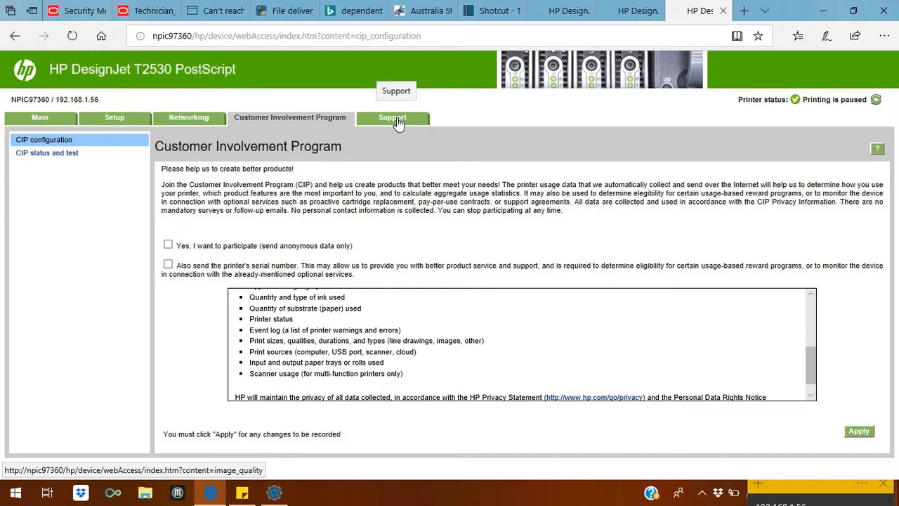
{"action": "left_click", "coordinate": [392, 118]}
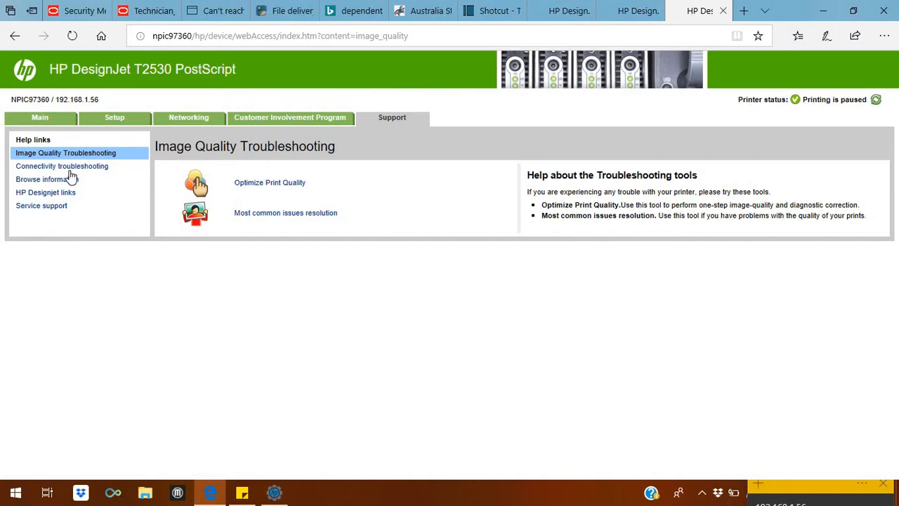
{"action": "mouse_move", "coordinate": [340, 164]}
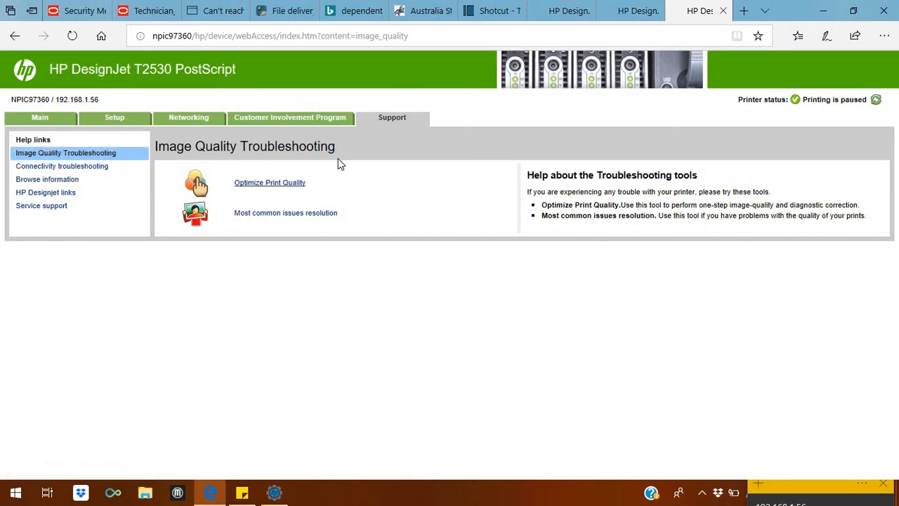
{"action": "mouse_move", "coordinate": [330, 213]}
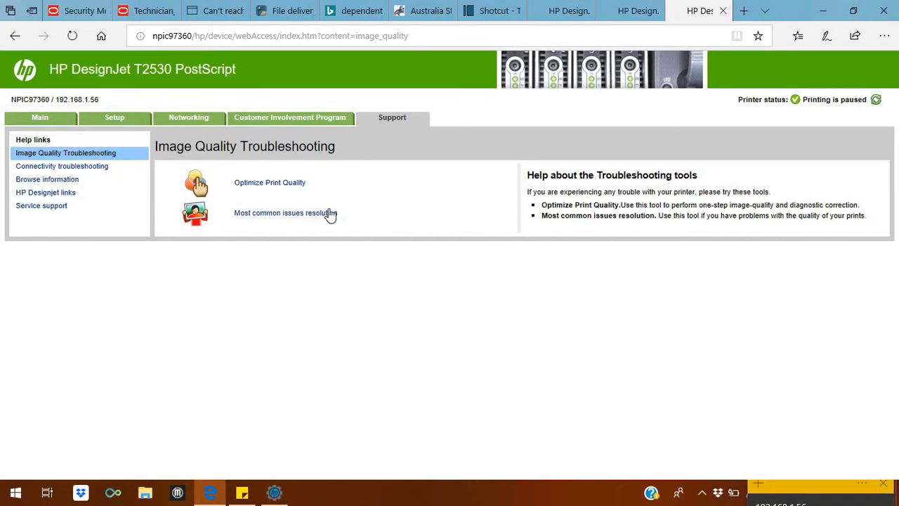
{"action": "mouse_move", "coordinate": [411, 121]}
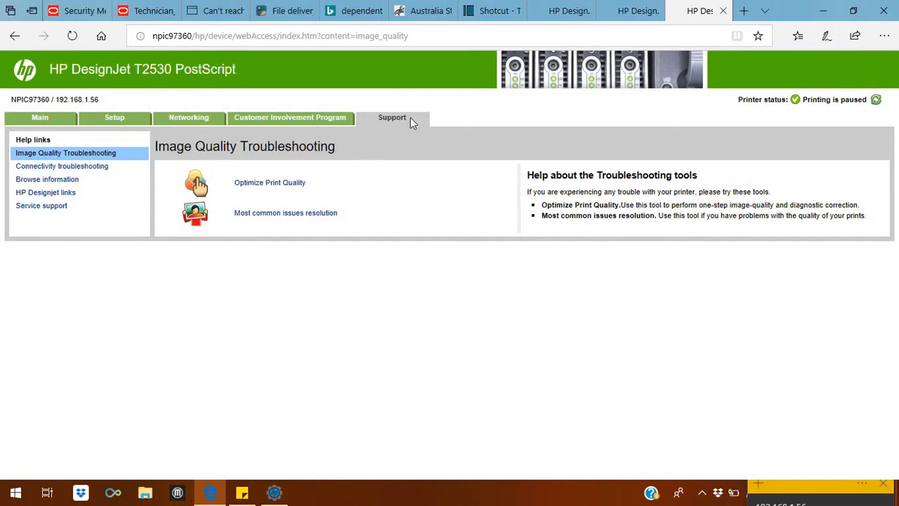
{"action": "mouse_move", "coordinate": [626, 26]}
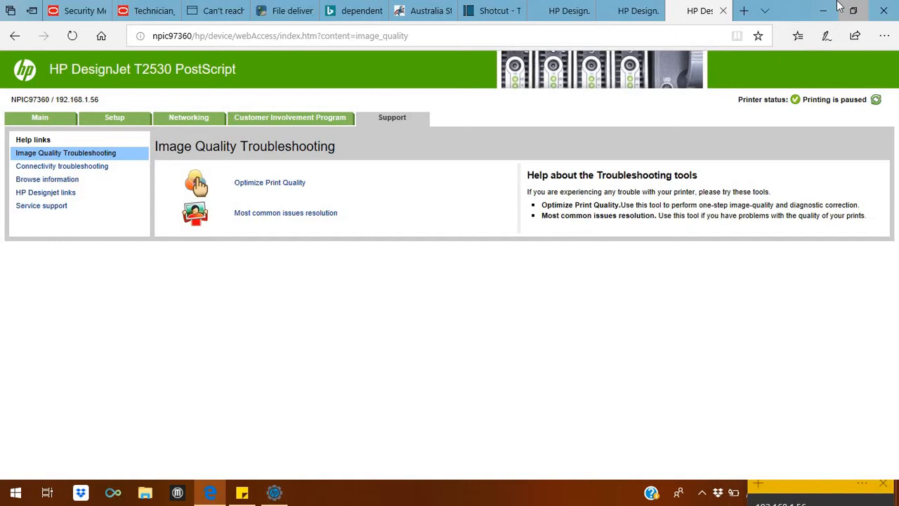
- Switch from the browser back to HP DesignJet Utility's T2530 Admin tab
{"action": "left_click", "coordinate": [273, 492]}
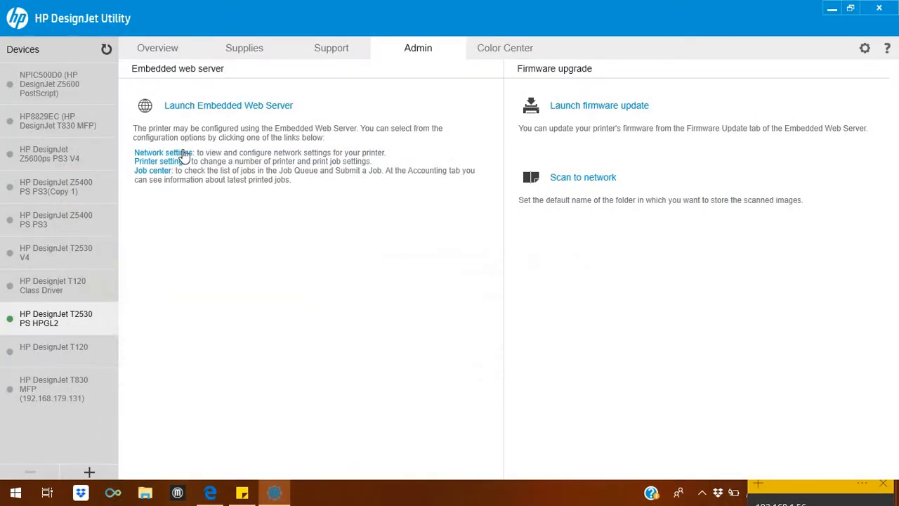
{"action": "mouse_move", "coordinate": [592, 134]}
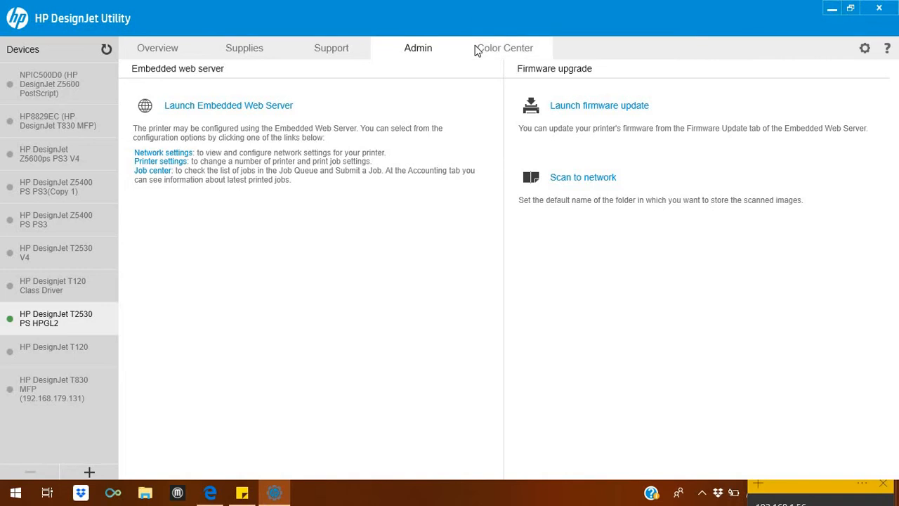
- Open the T2530 Color Center with paper presets, calibration and Pantone emulation
{"action": "left_click", "coordinate": [505, 47]}
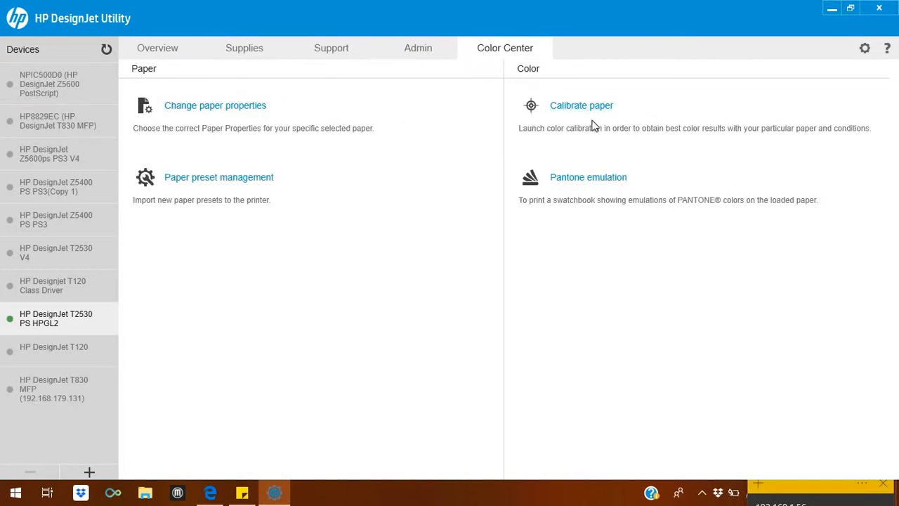
{"action": "mouse_move", "coordinate": [376, 156]}
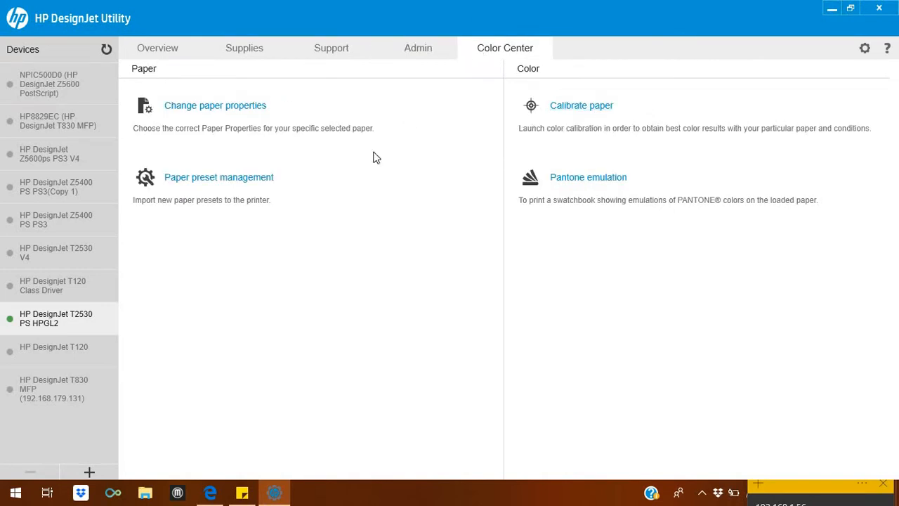
{"action": "mouse_move", "coordinate": [437, 161]}
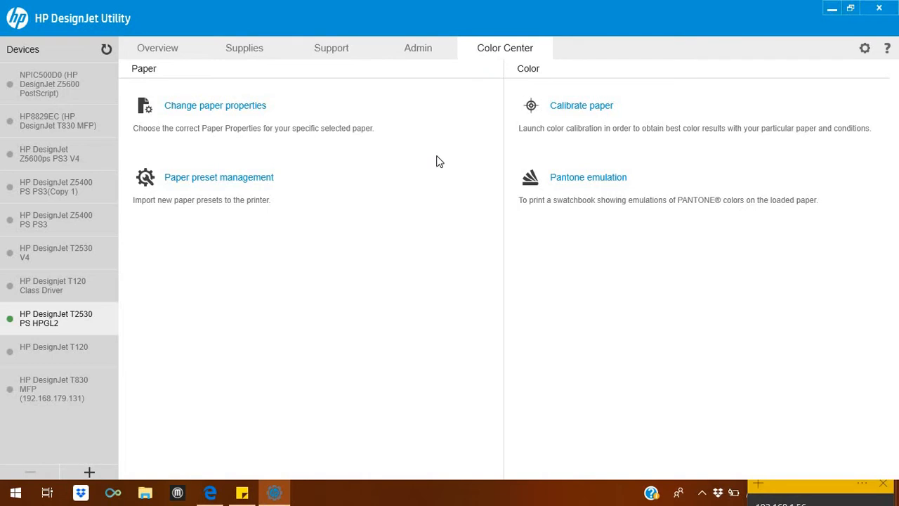
{"action": "mouse_move", "coordinate": [283, 158]}
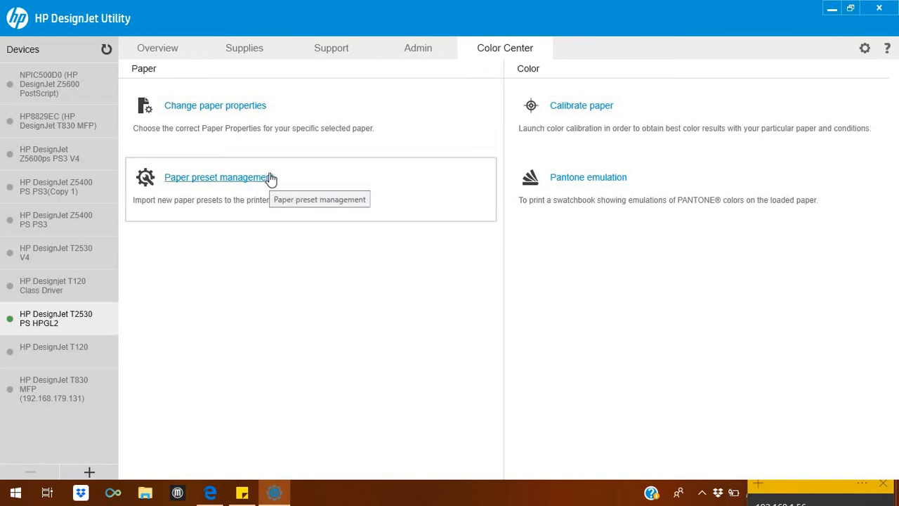
{"action": "mouse_move", "coordinate": [384, 151]}
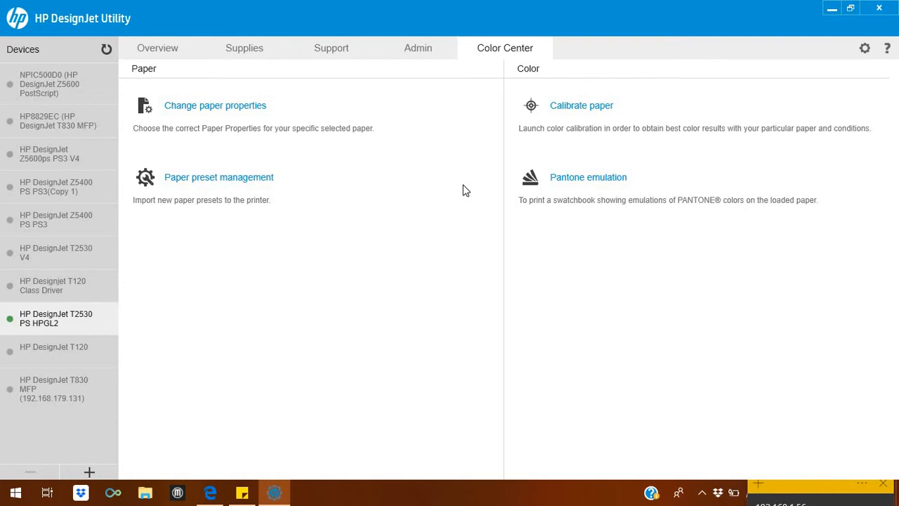
{"action": "mouse_move", "coordinate": [54, 35]}
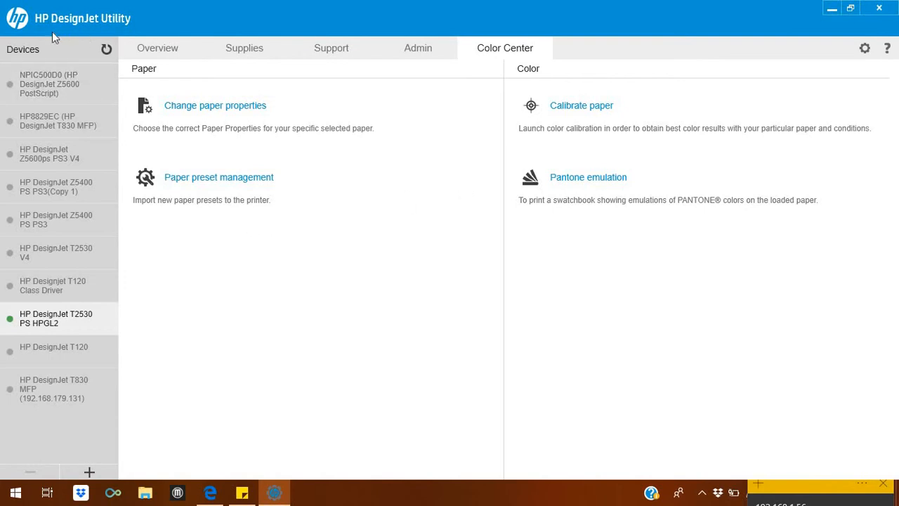
- Return to the T2530 Overview showing ink levels, Heavyweight Coated Paper and no alerts
{"action": "left_click", "coordinate": [157, 48]}
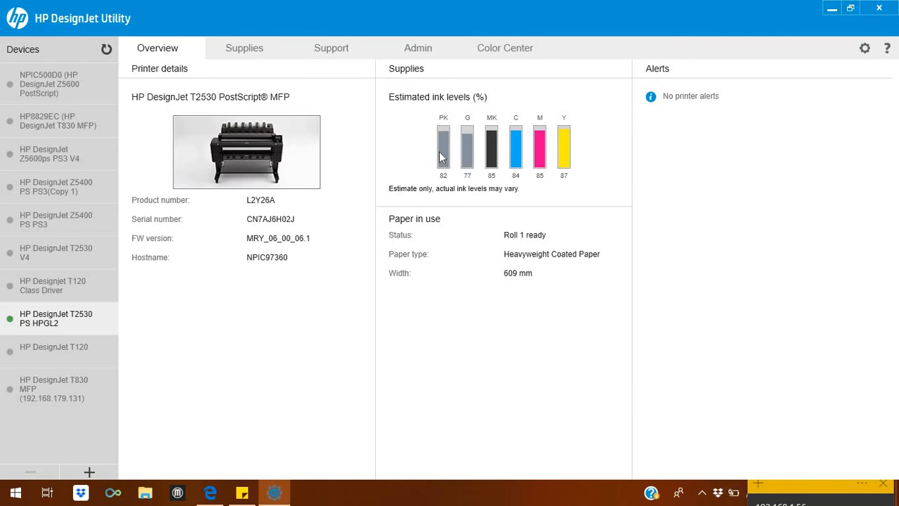
{"action": "mouse_move", "coordinate": [376, 423]}
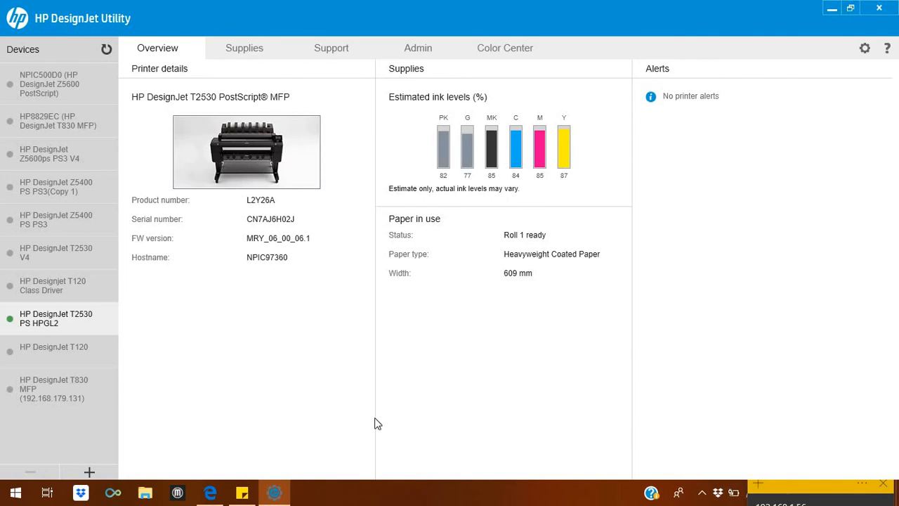